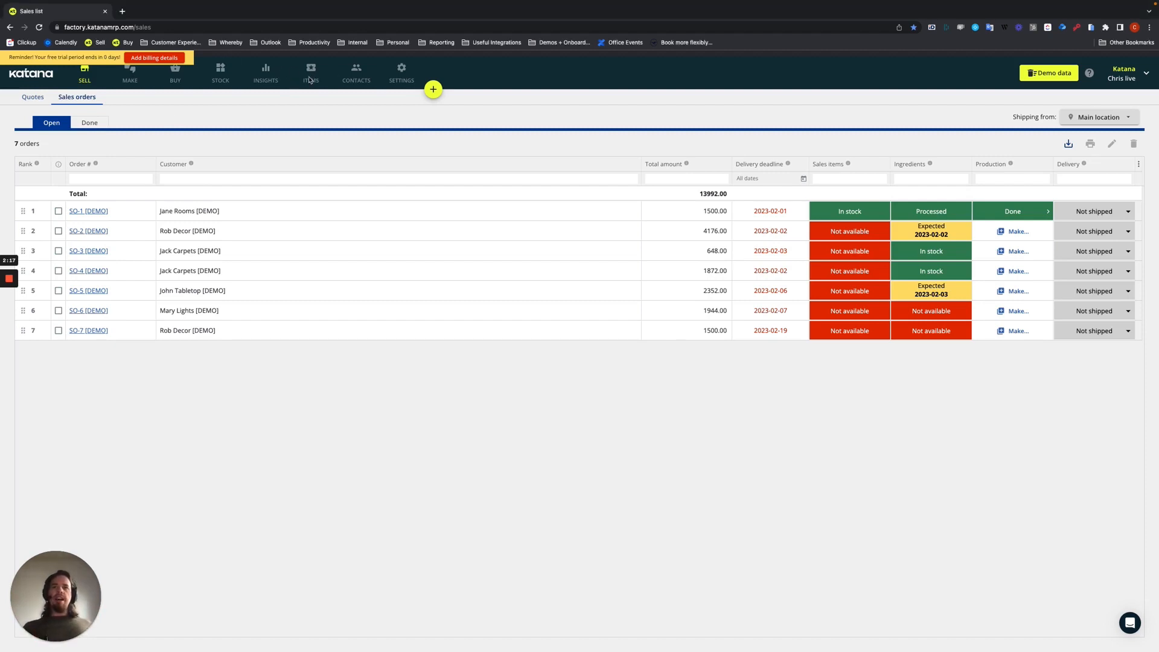
Open the Jungle Gym product record from the Items products list.
click(310, 73)
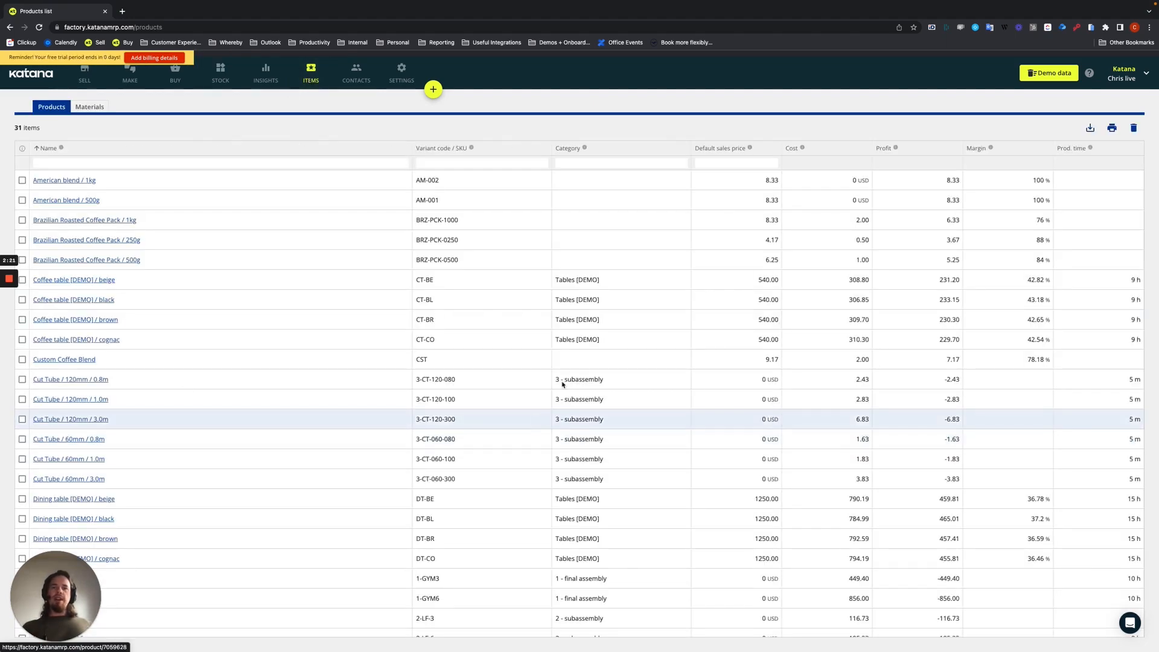
scroll(down, 3)
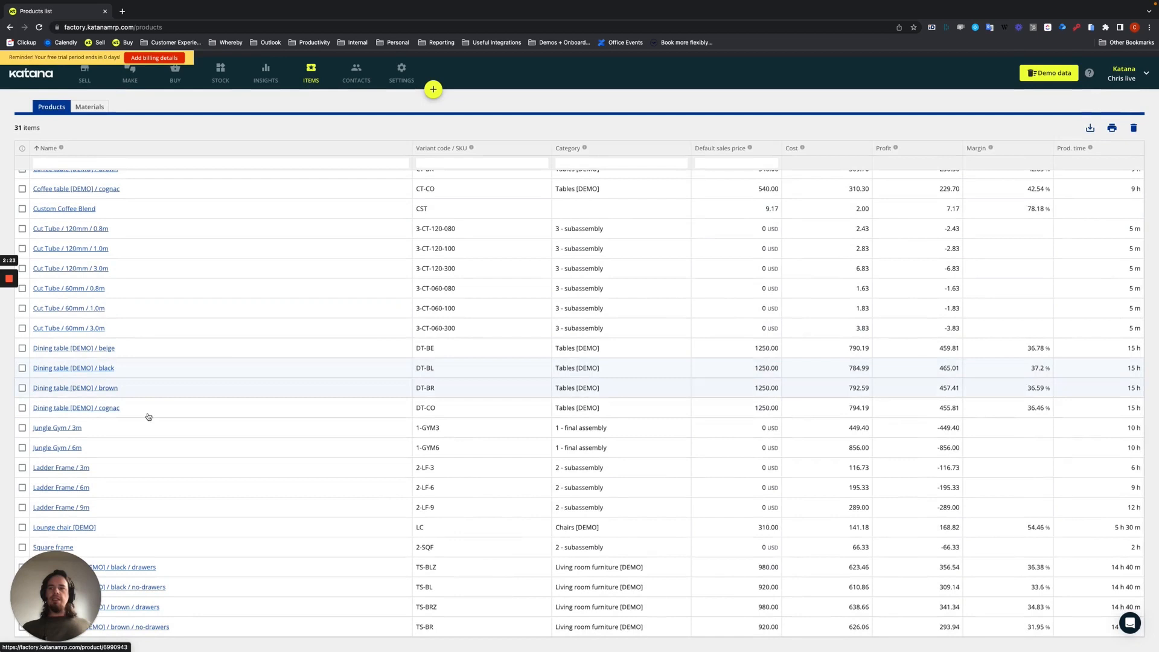
click(57, 427)
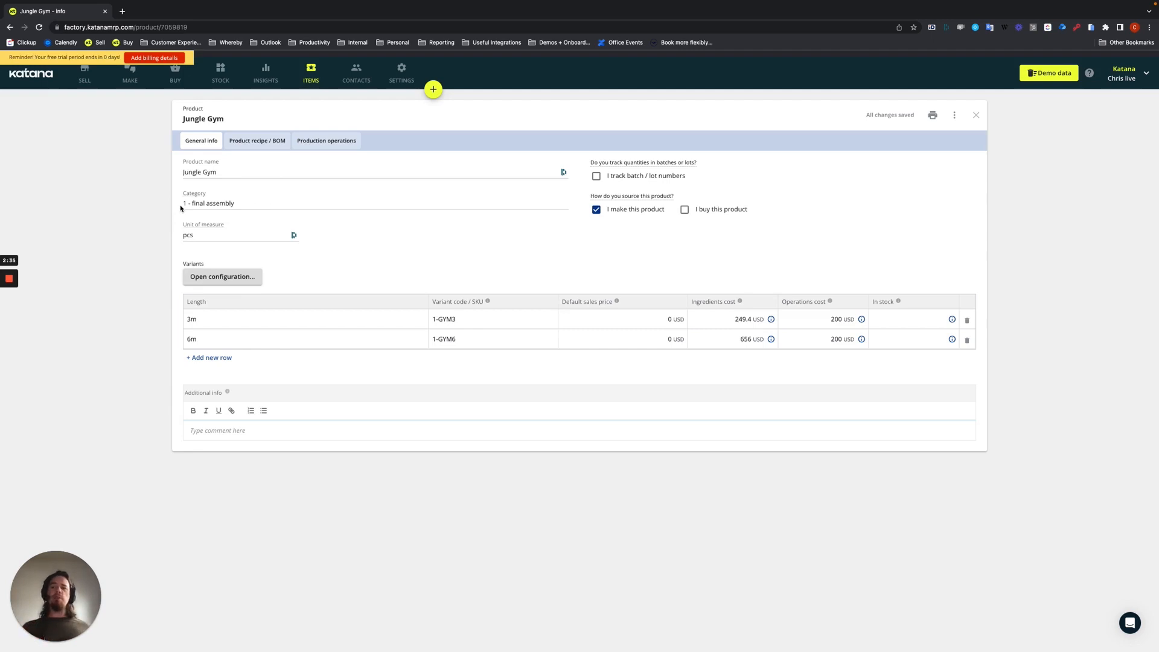
mouse_move(132, 79)
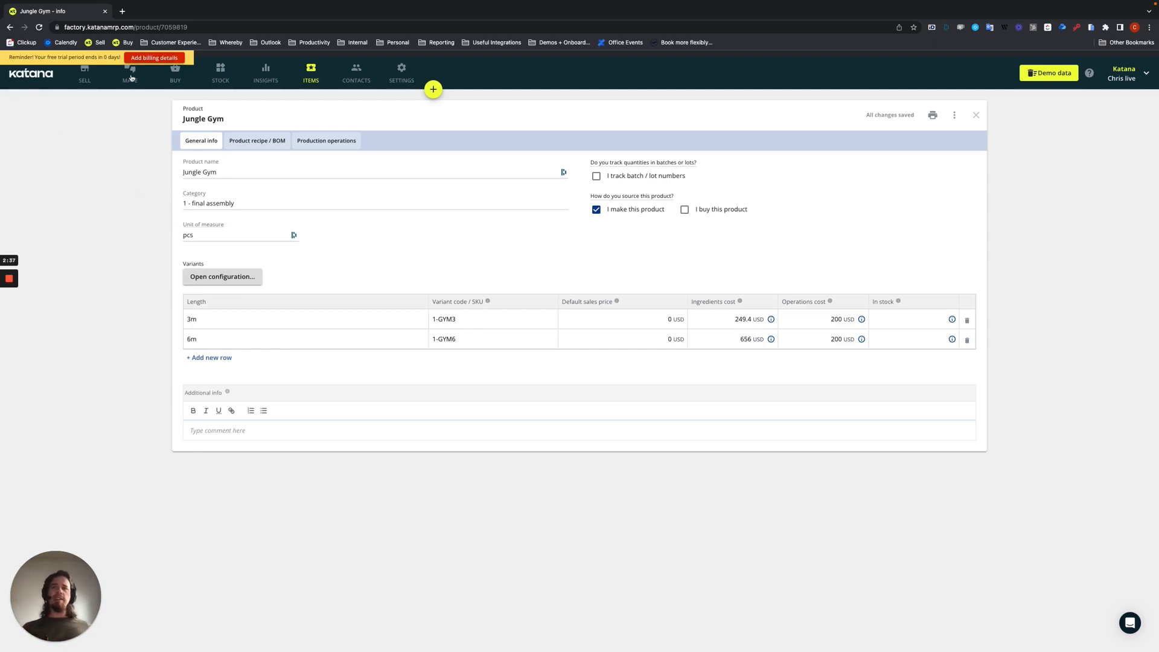
click(130, 73)
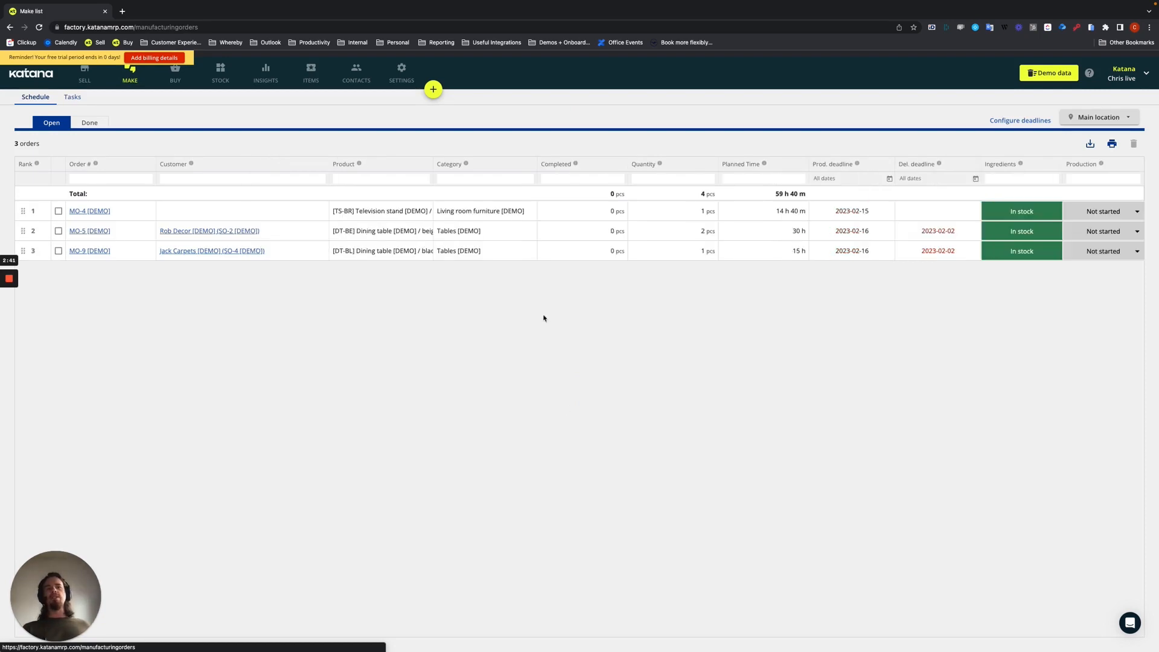
mouse_move(461, 198)
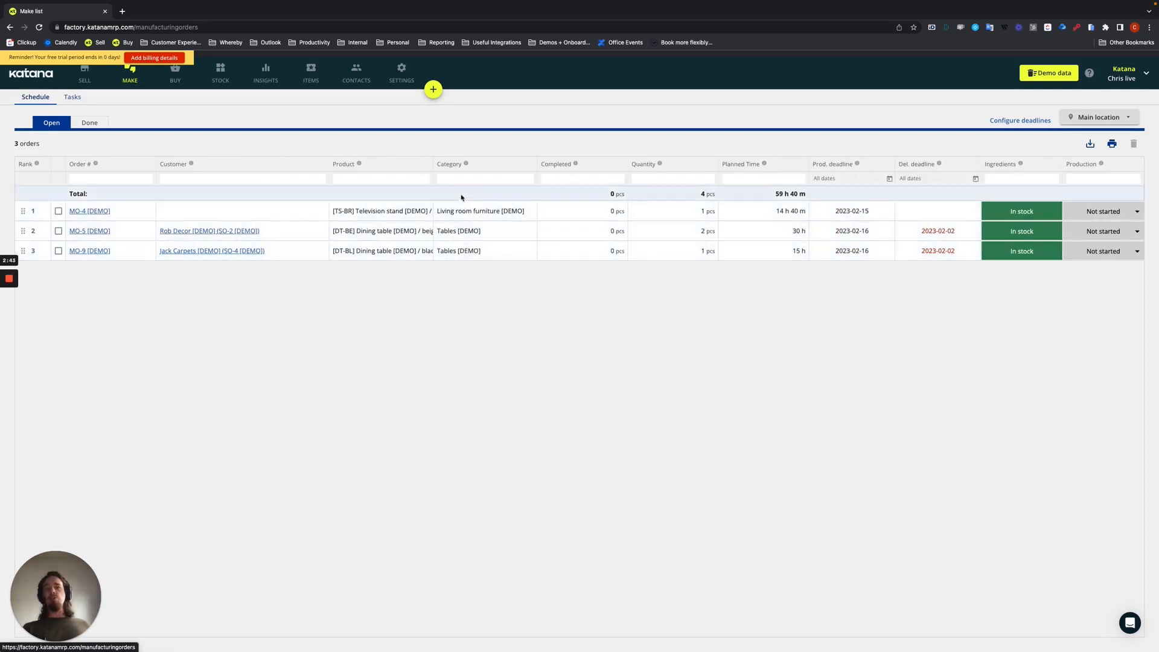
mouse_move(457, 192)
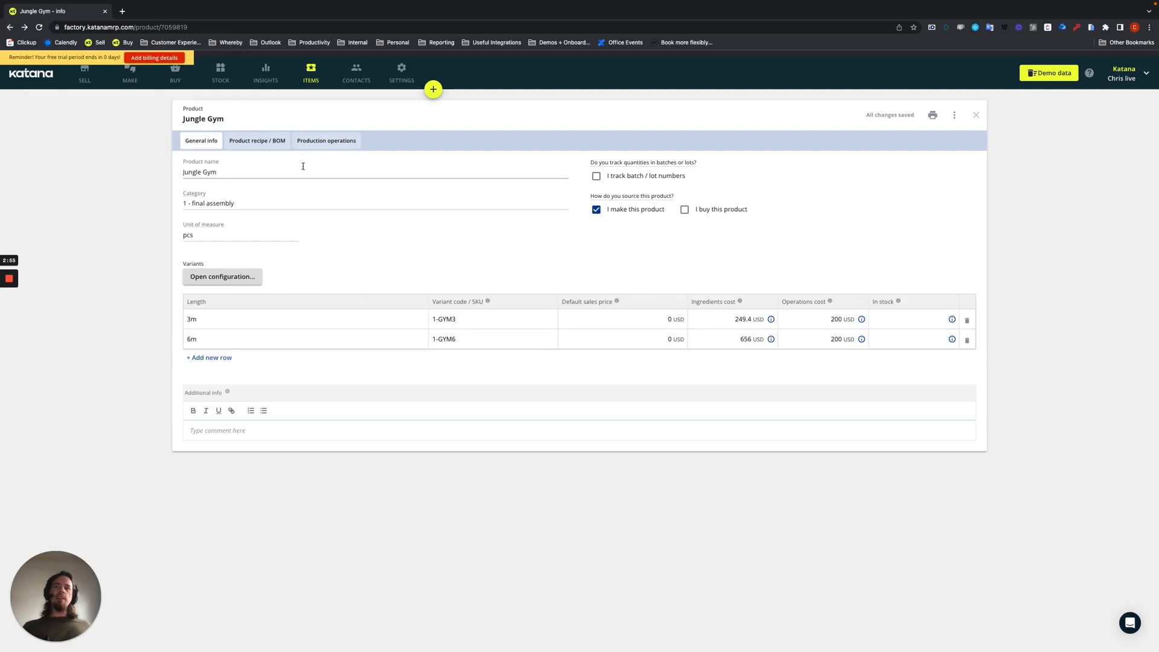
Drill into the Square frame subassembly recipe, showing its two Cut Tube ingredients (36.33 USD).
click(256, 140)
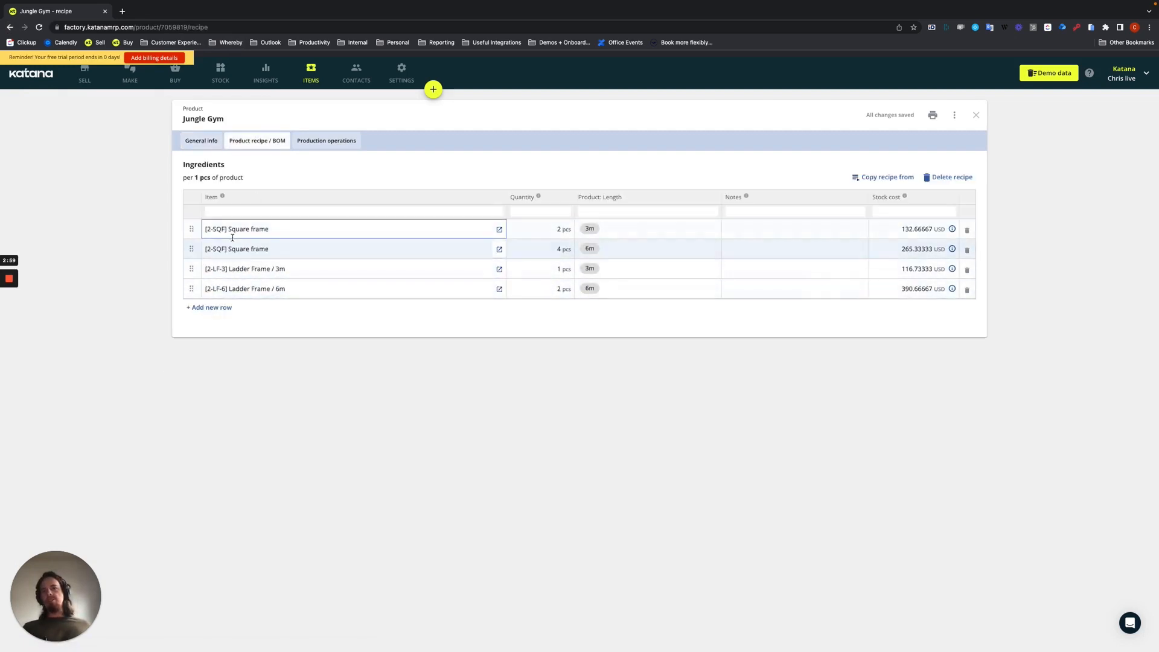
click(310, 268)
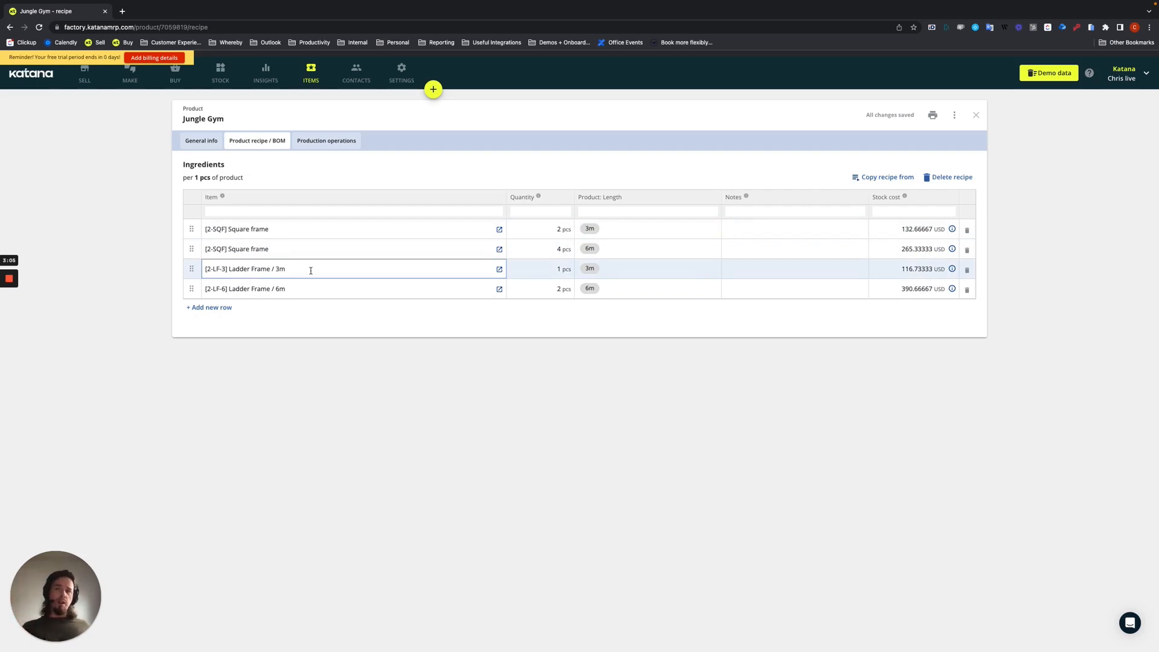
mouse_move(499, 228)
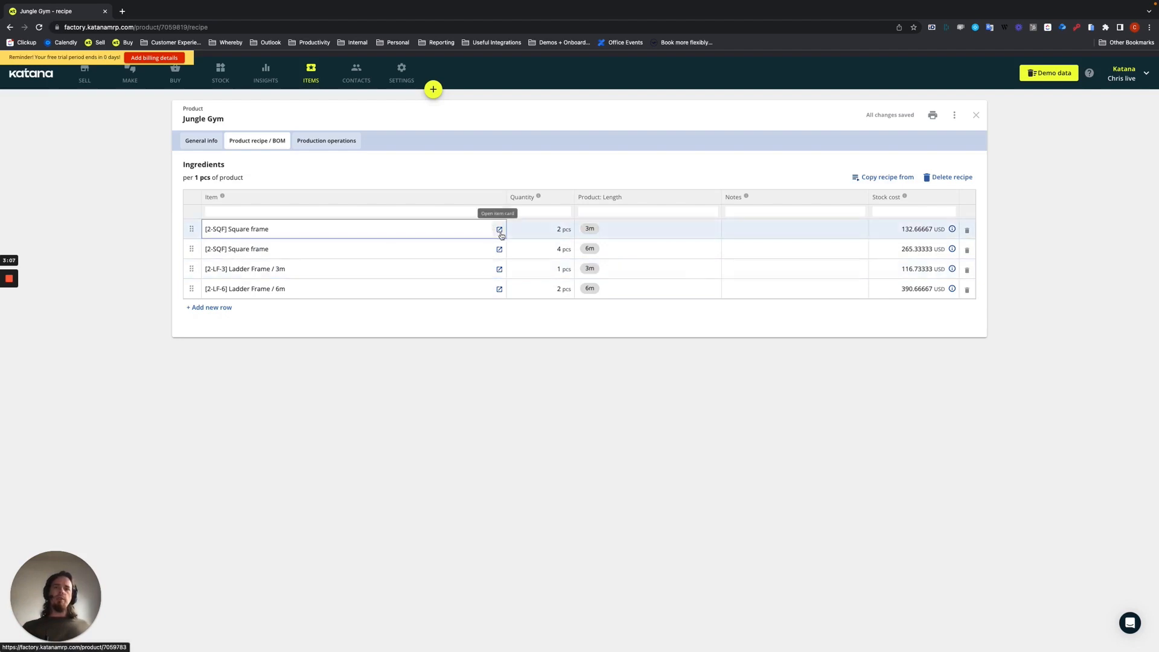
click(499, 229)
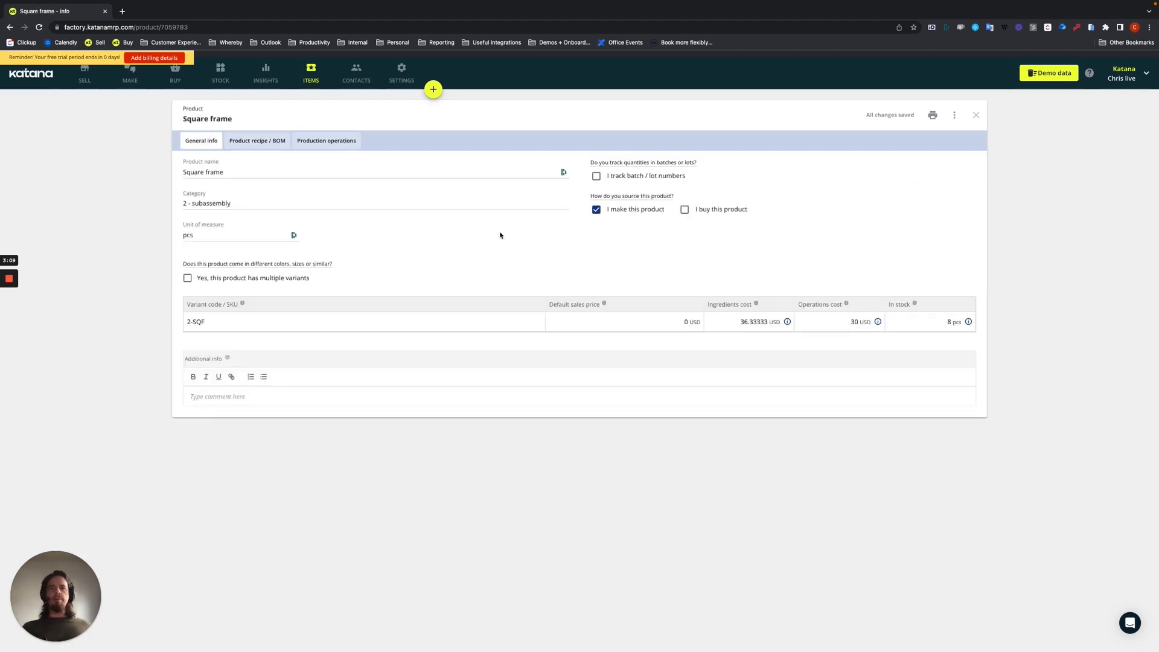
click(257, 141)
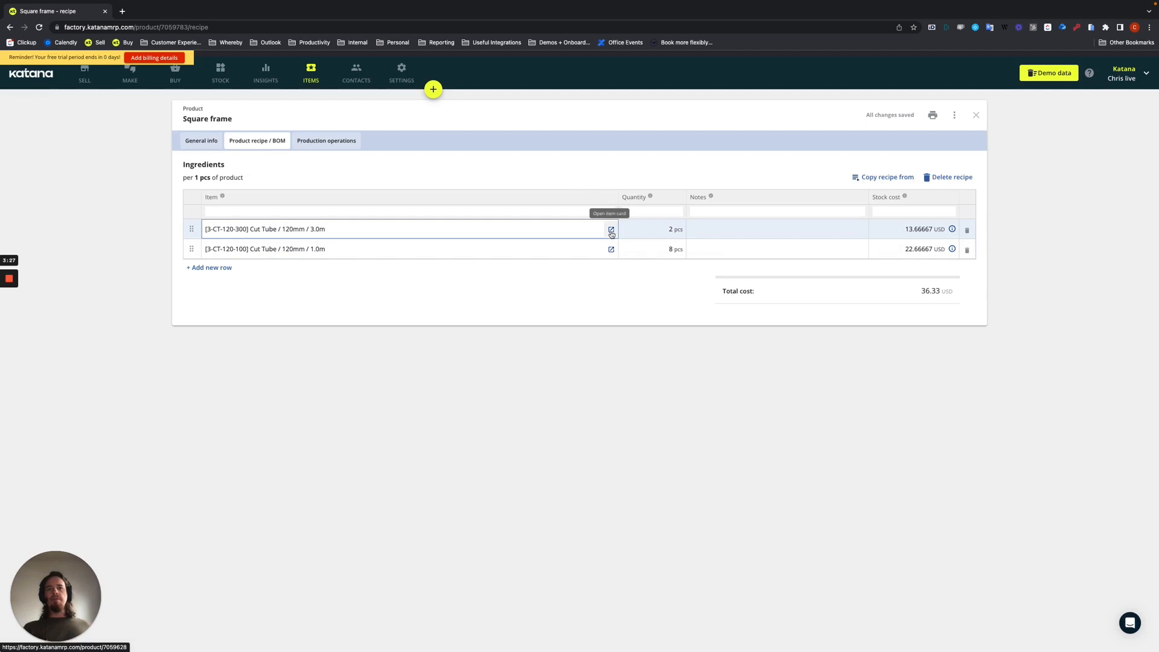
Open the Cut Tube recipe and the Tube Steel material with its 120mm and 60mm variants.
click(610, 229)
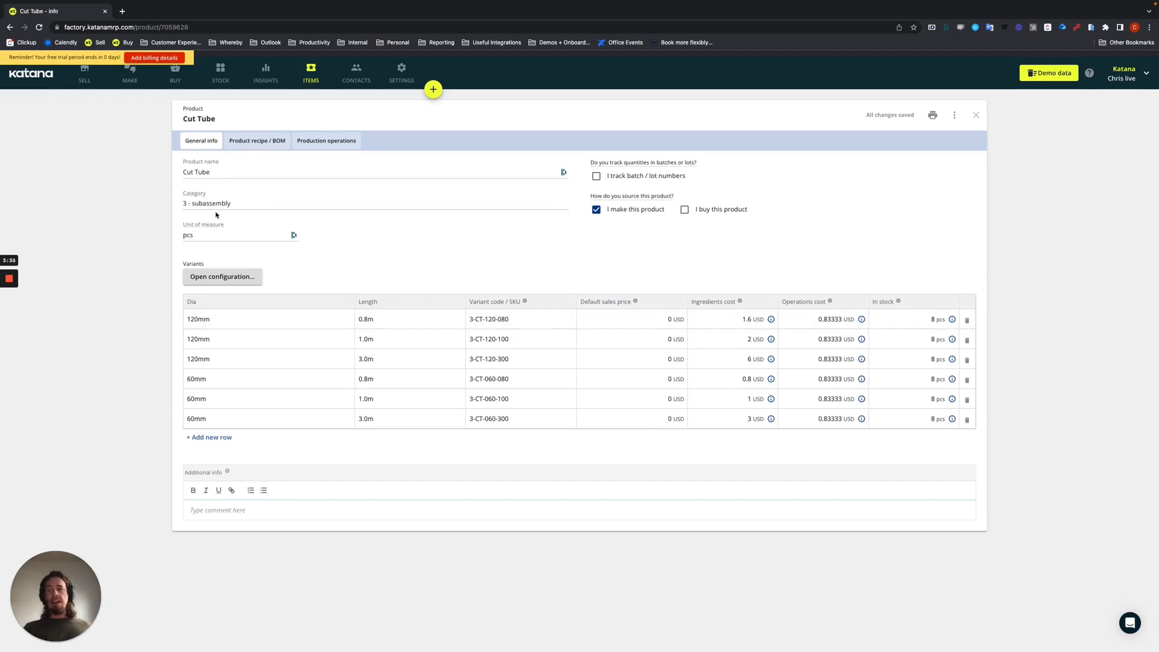
mouse_move(154, 379)
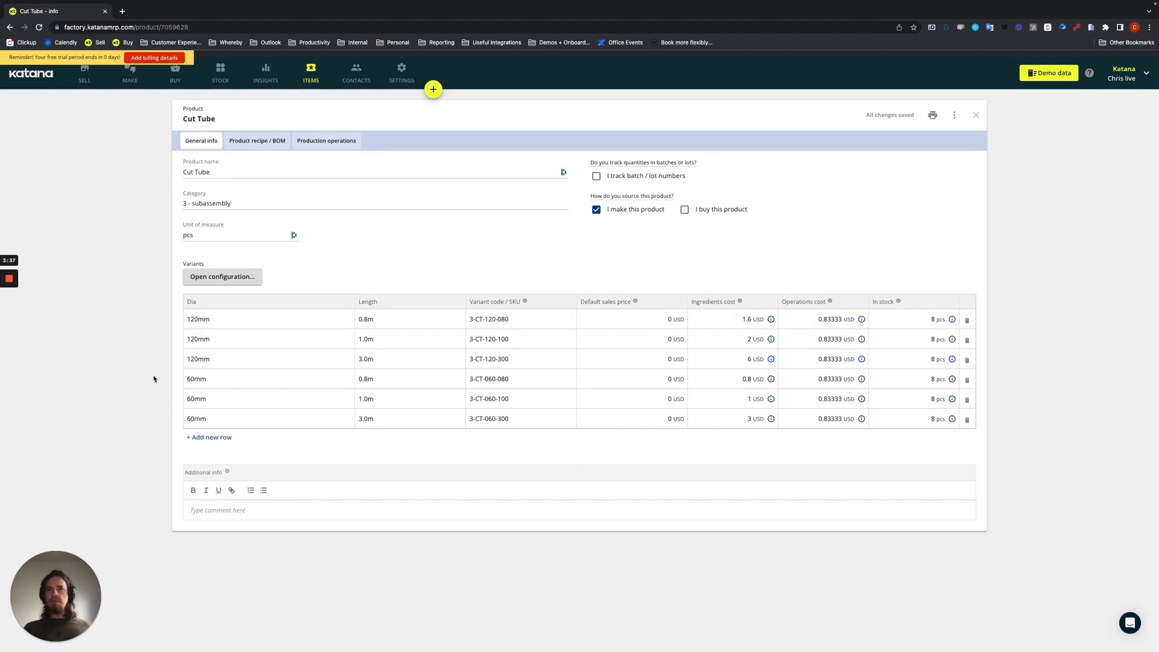
click(268, 418)
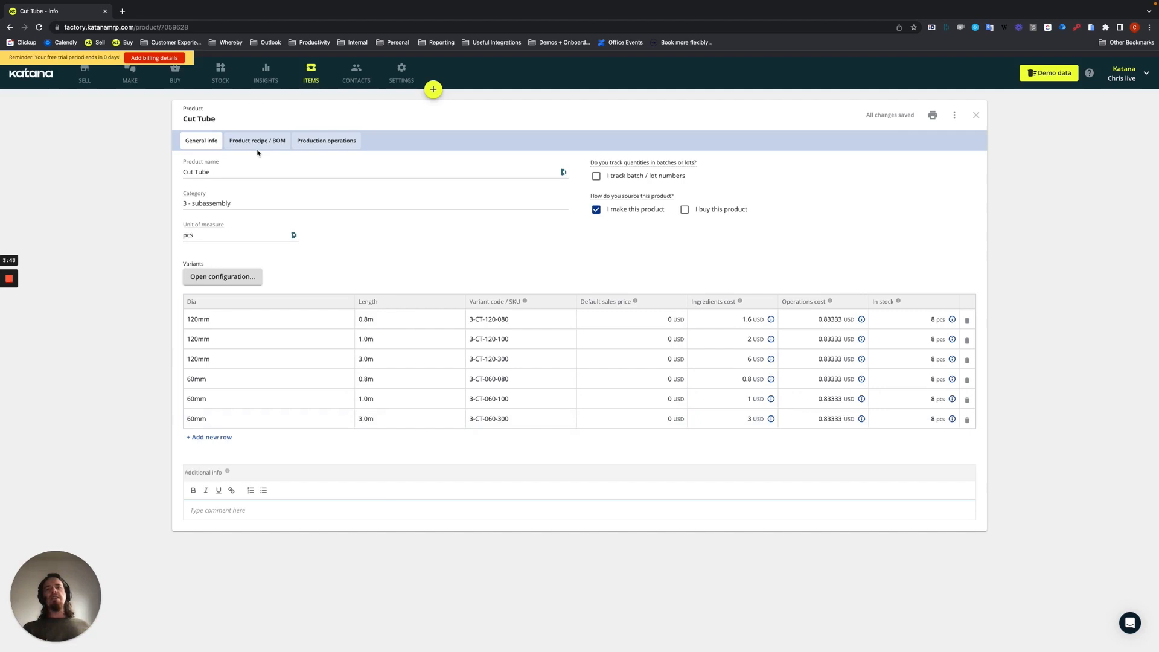
click(256, 141)
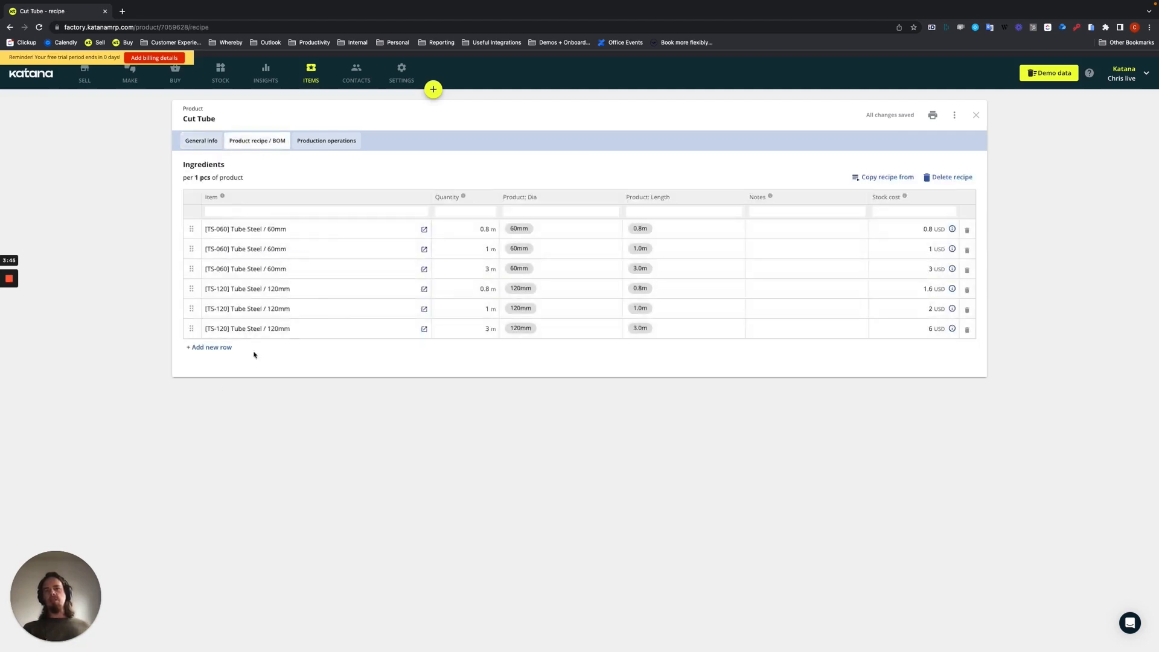
click(310, 268)
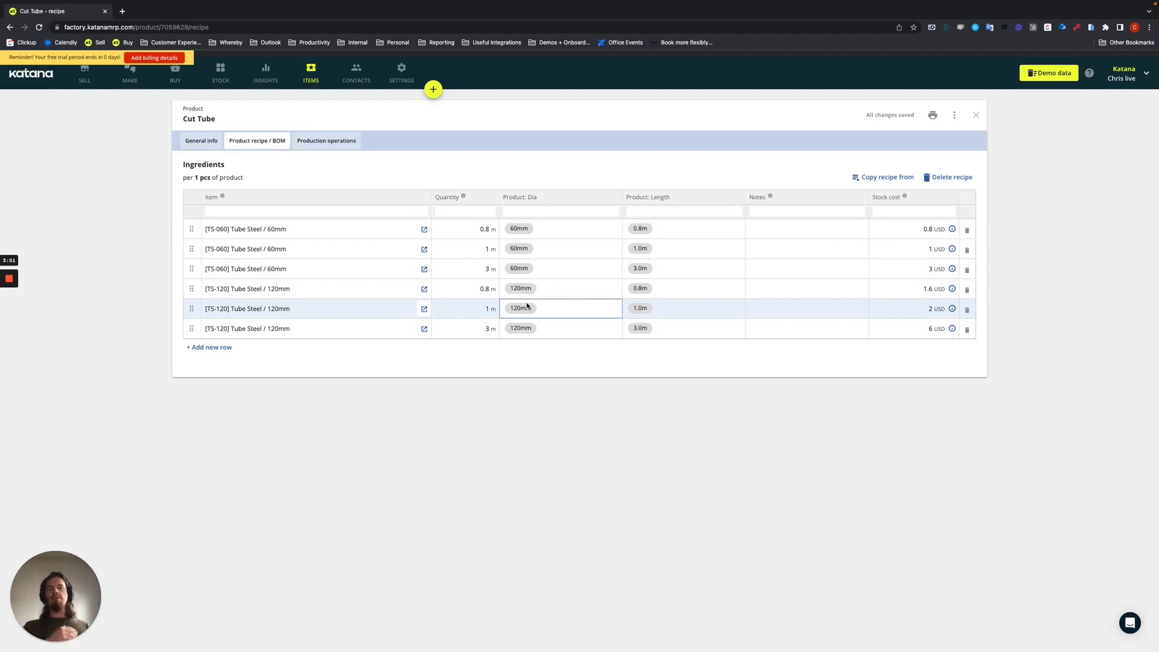
click(424, 308)
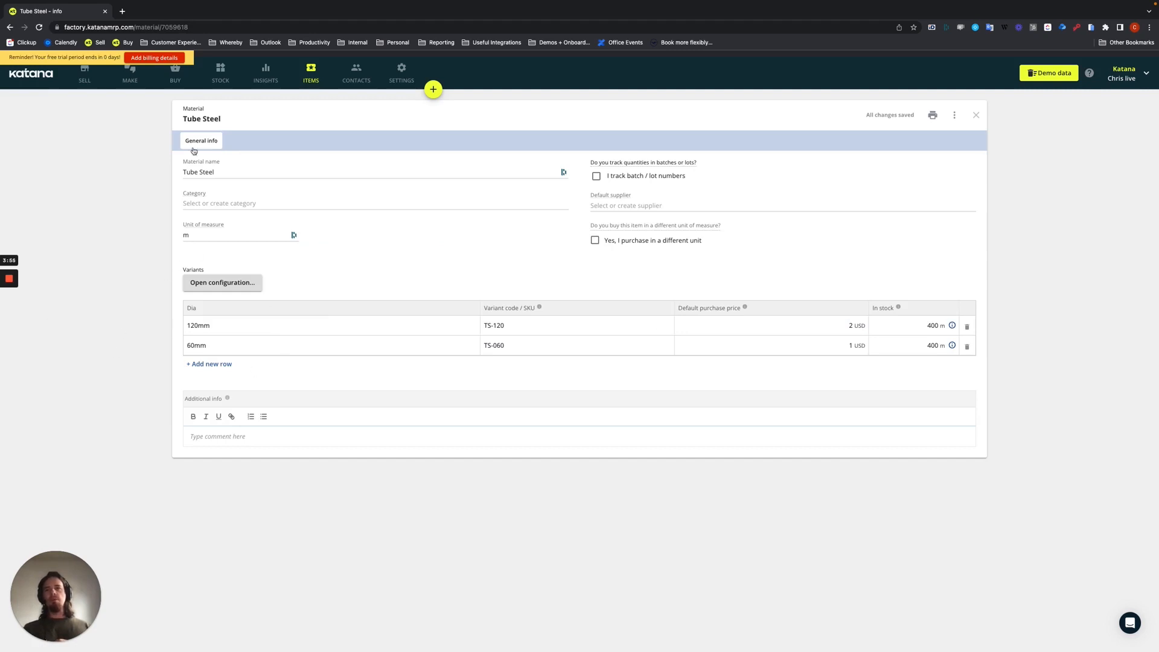
mouse_move(188, 118)
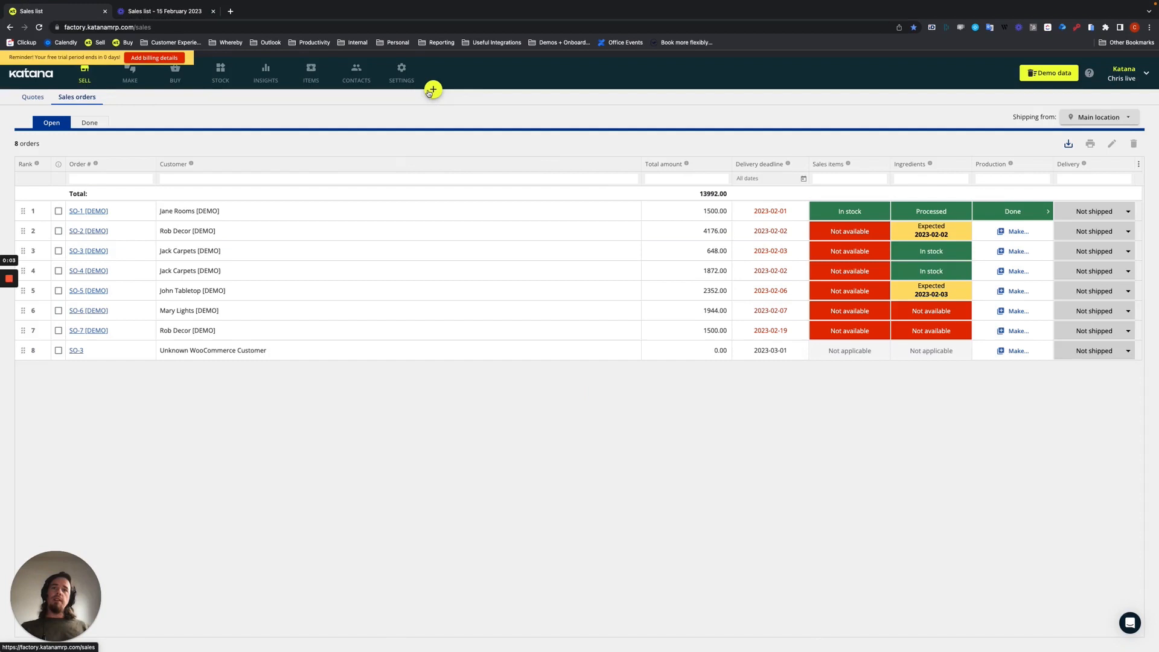
Create sales order SO-5 for new customer 'Customers' with one [1-GYM3] Jungle Gym / 3m.
click(433, 90)
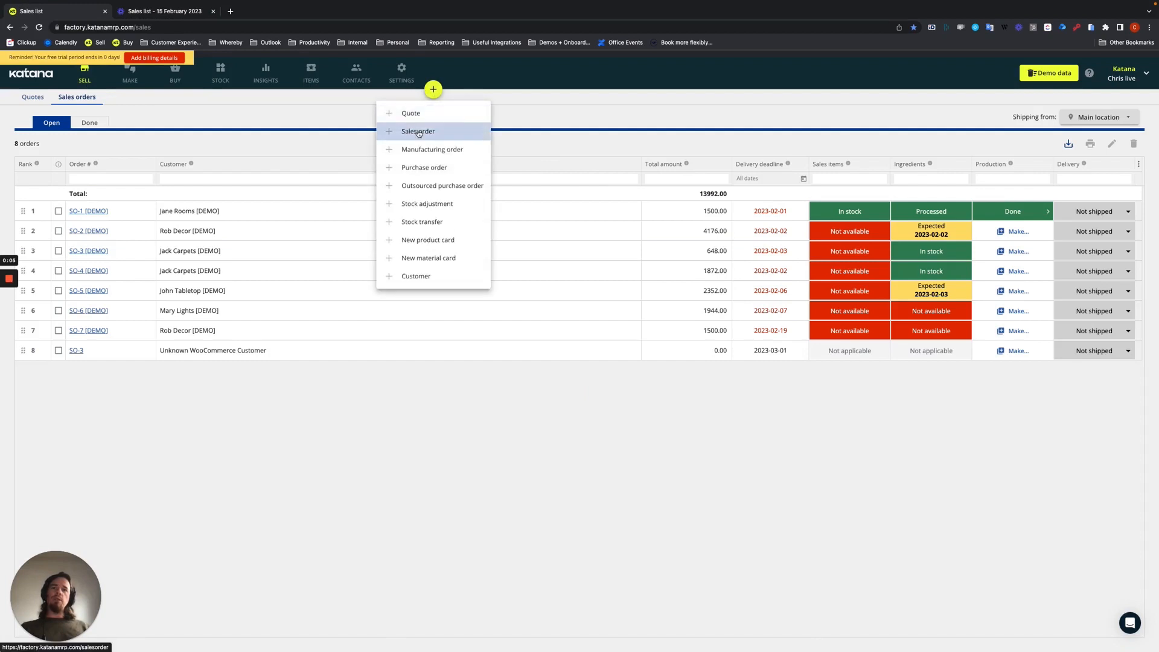
click(418, 131)
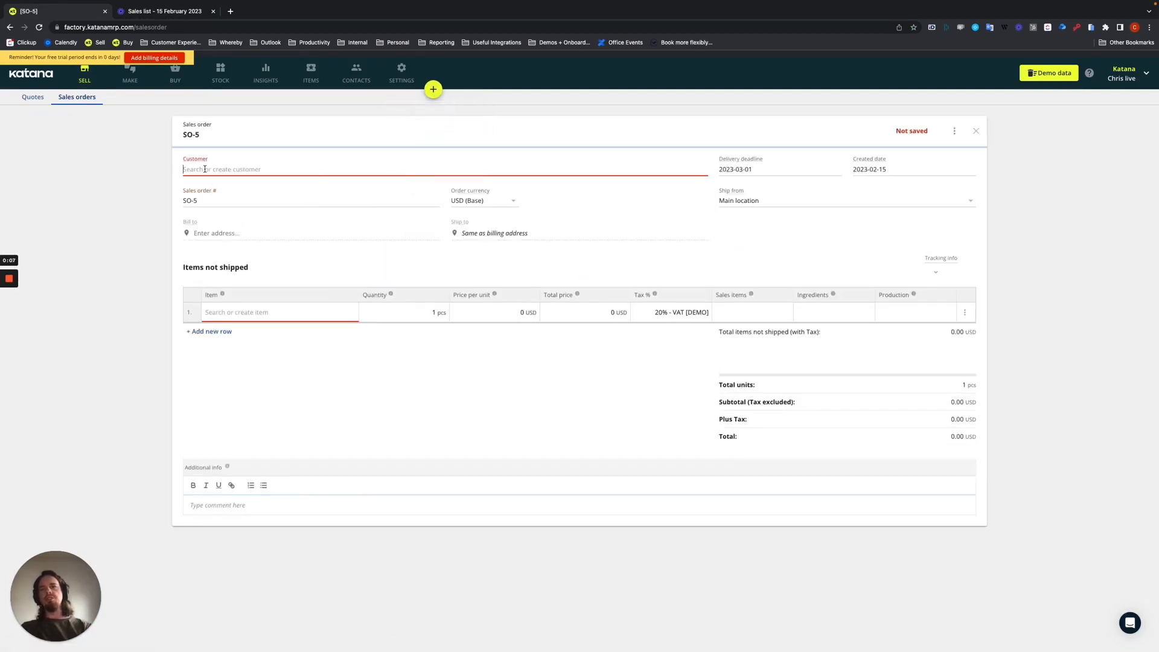
text(customer)
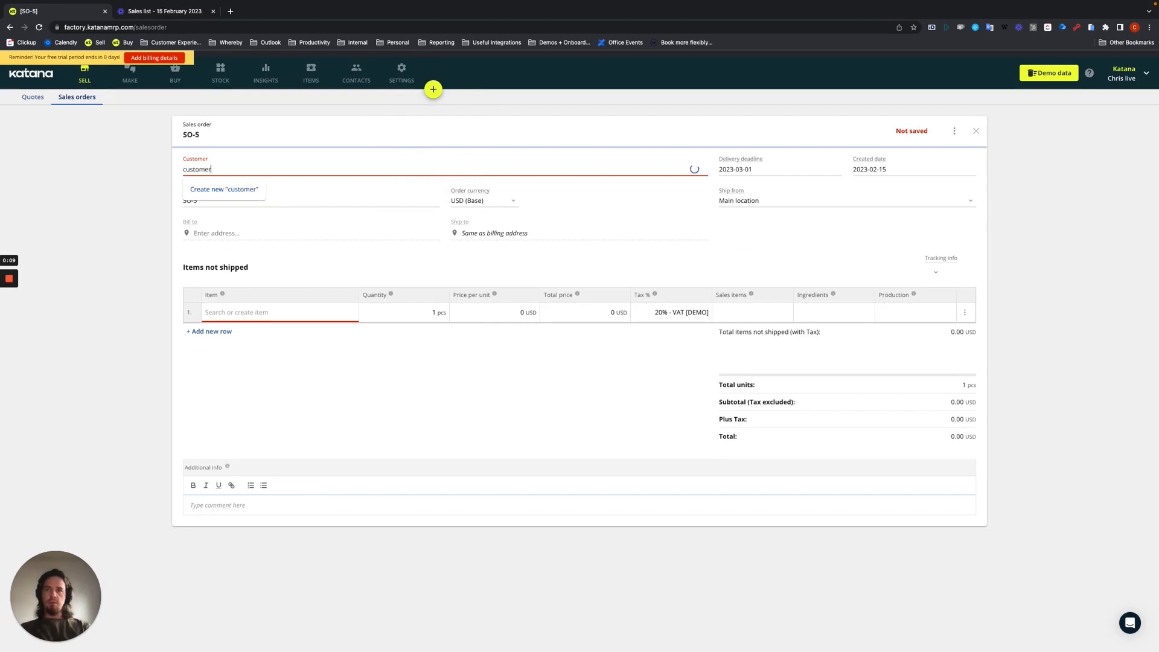
text(Customers)
click(280, 312)
text(gym)
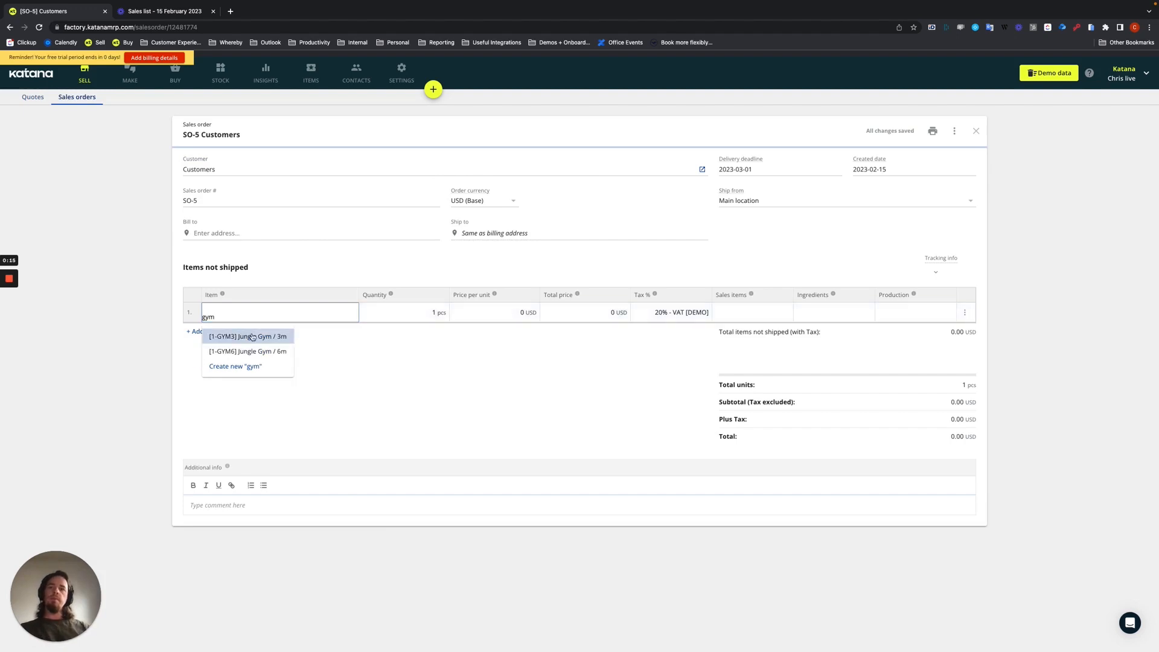
click(248, 336)
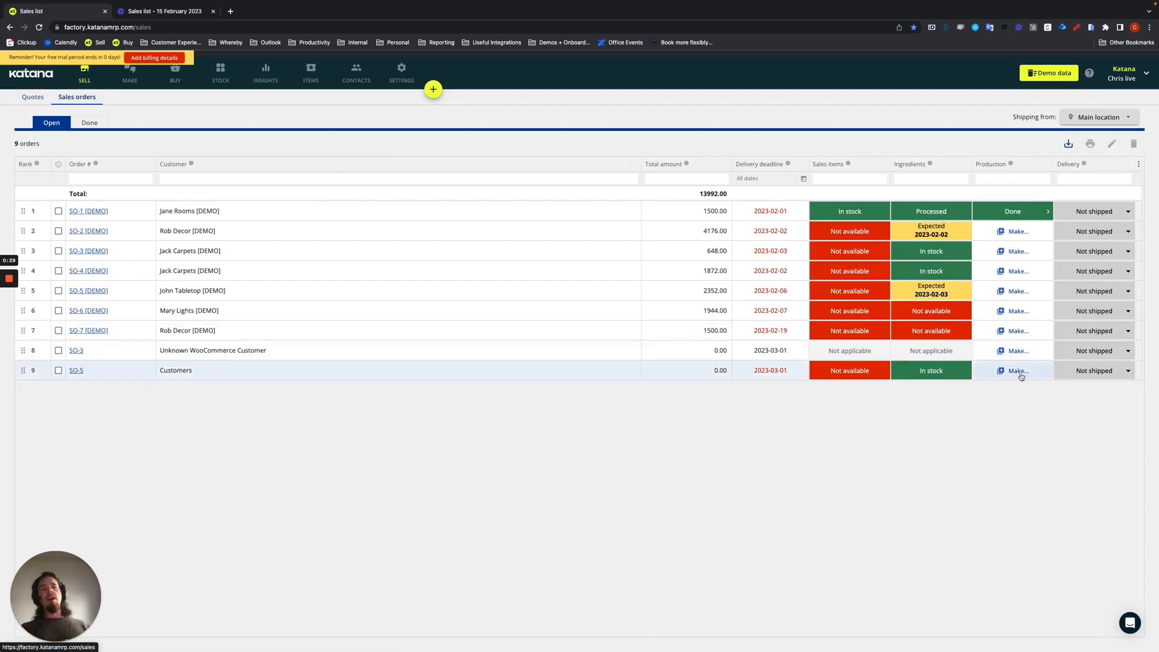
click(1015, 369)
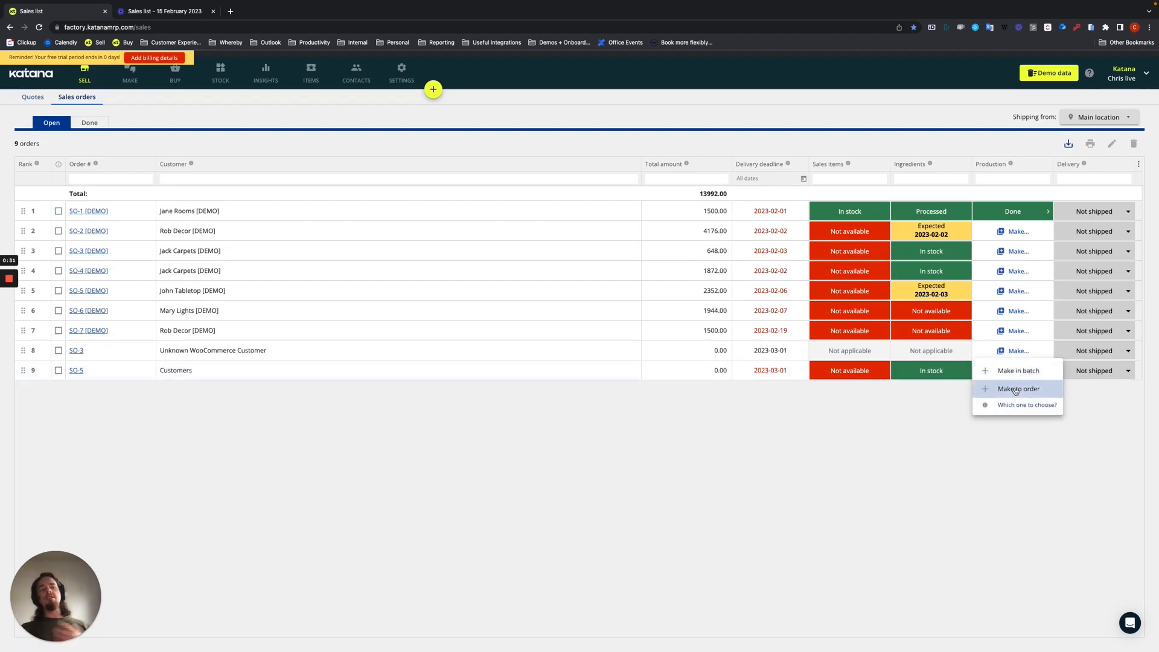
click(1017, 389)
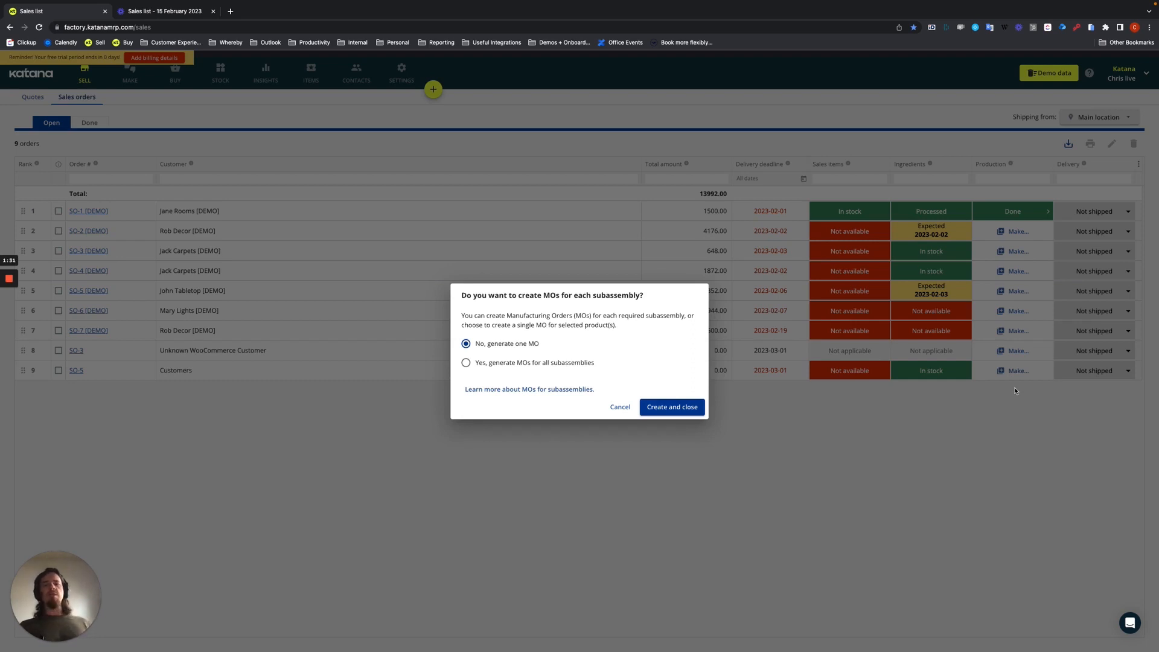
mouse_move(589, 368)
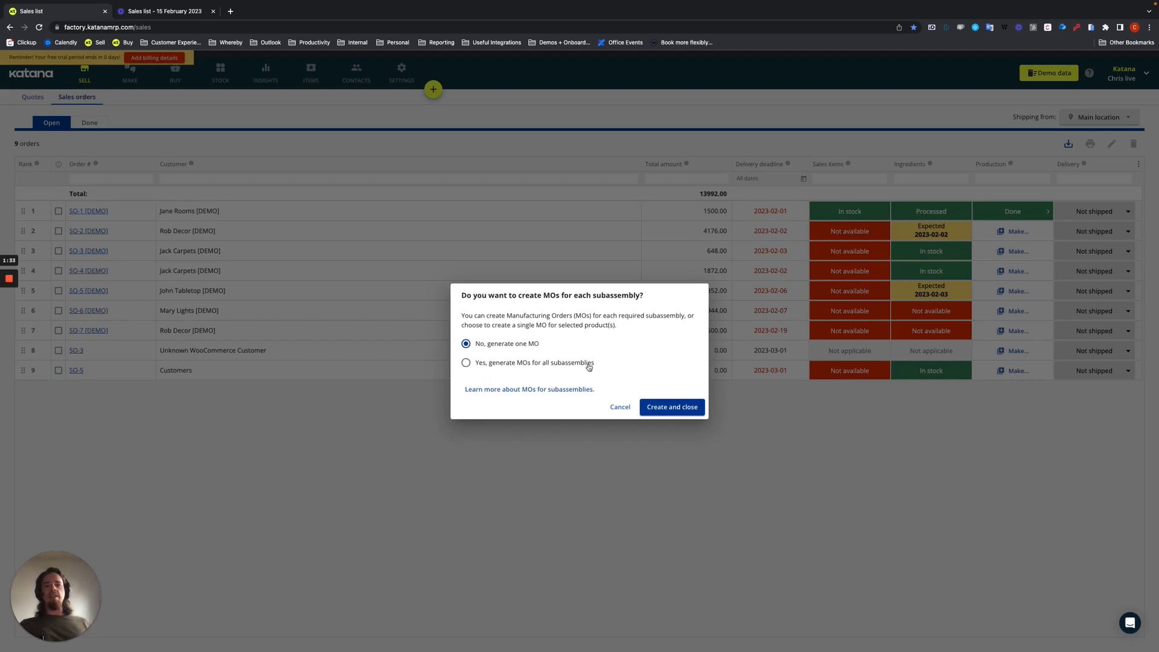
mouse_move(589, 372)
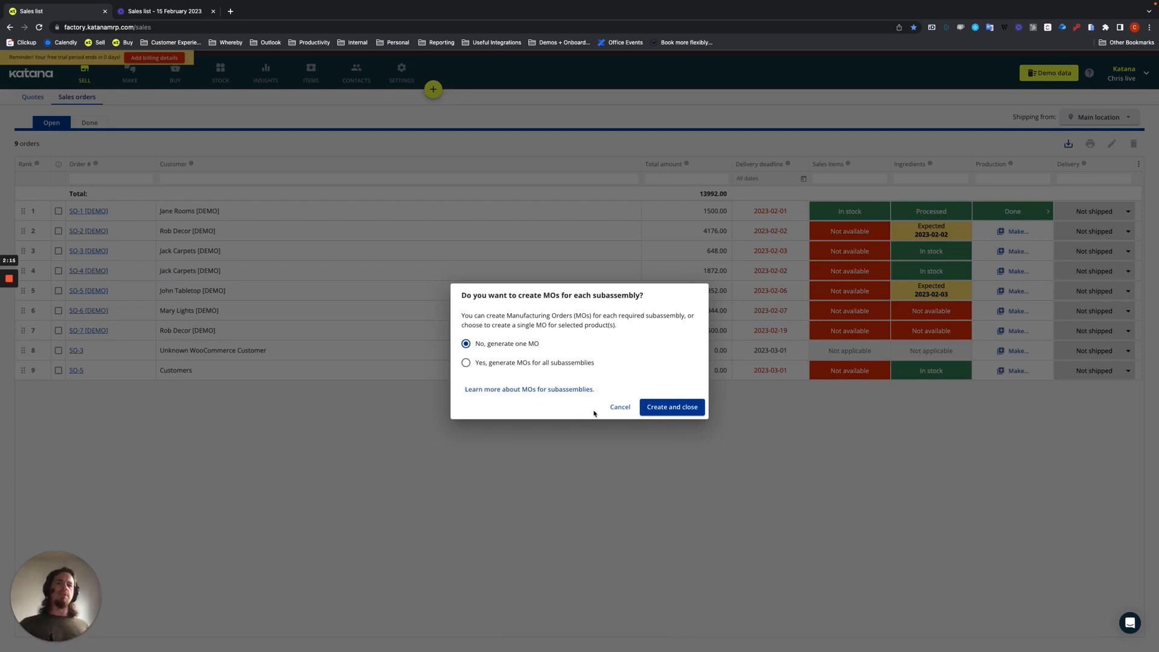
click(671, 406)
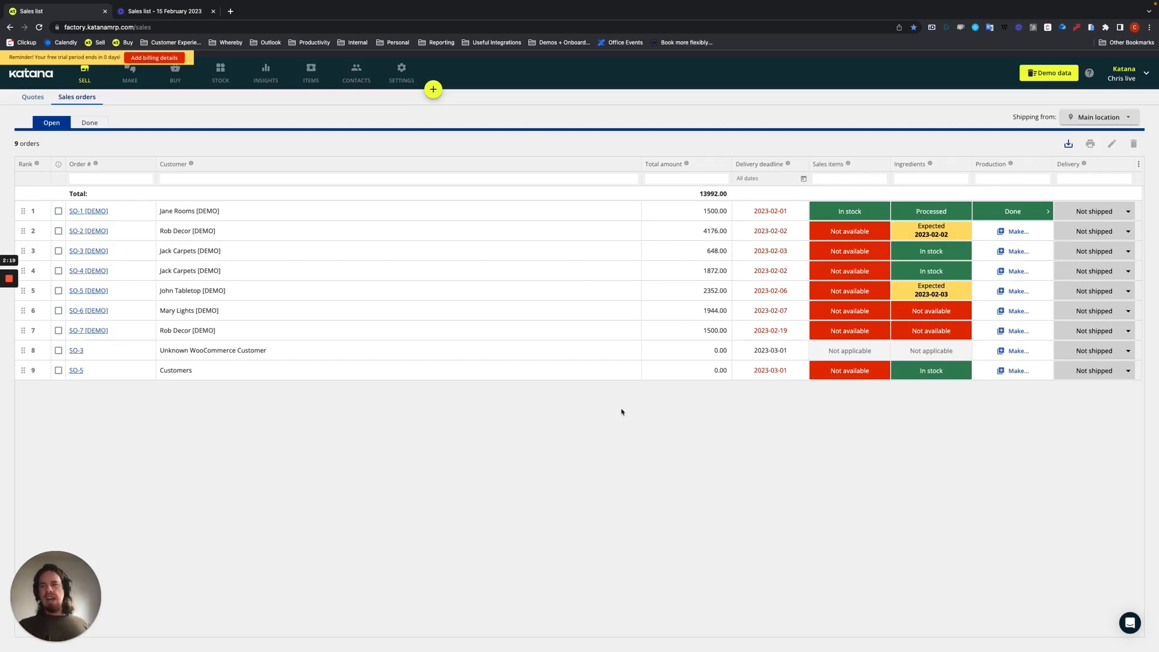
mouse_move(129, 76)
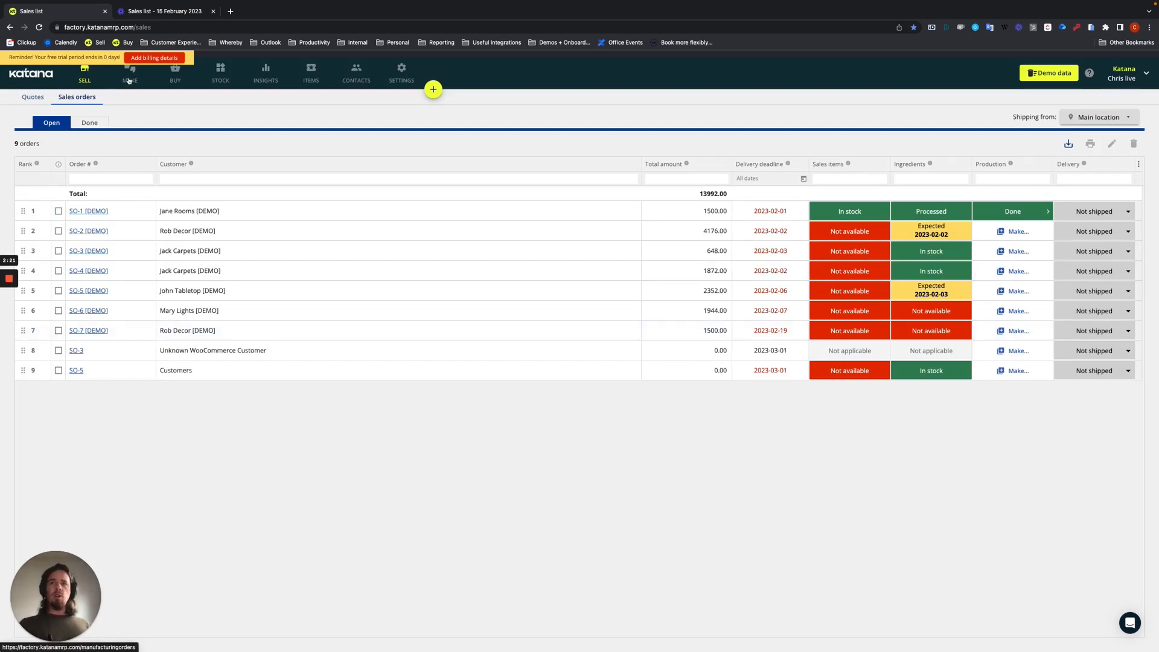
Show the Make schedule of three open manufacturing orders.
click(129, 73)
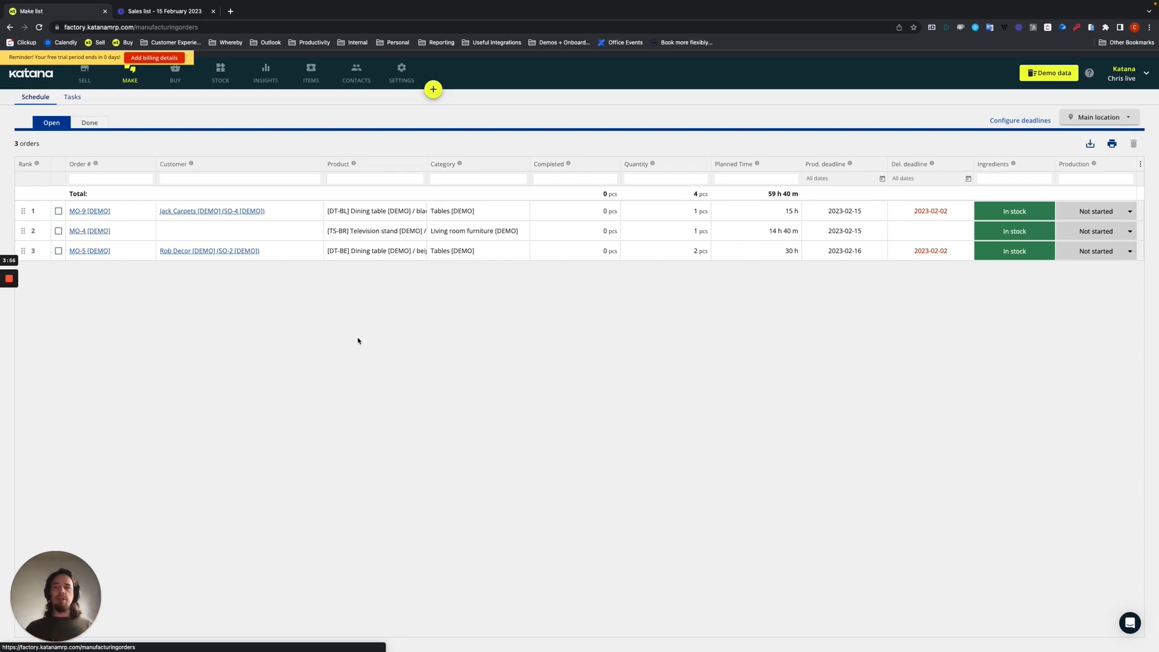
Make SO-5 to order, generating MOs for all subassemblies.
click(84, 72)
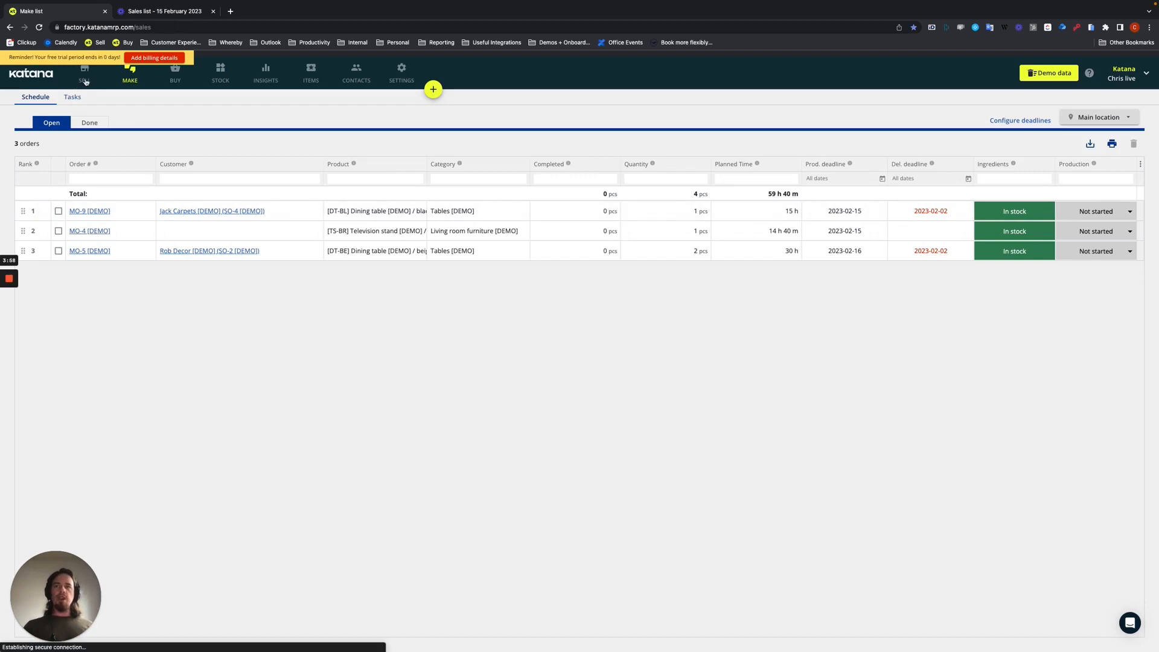
click(85, 73)
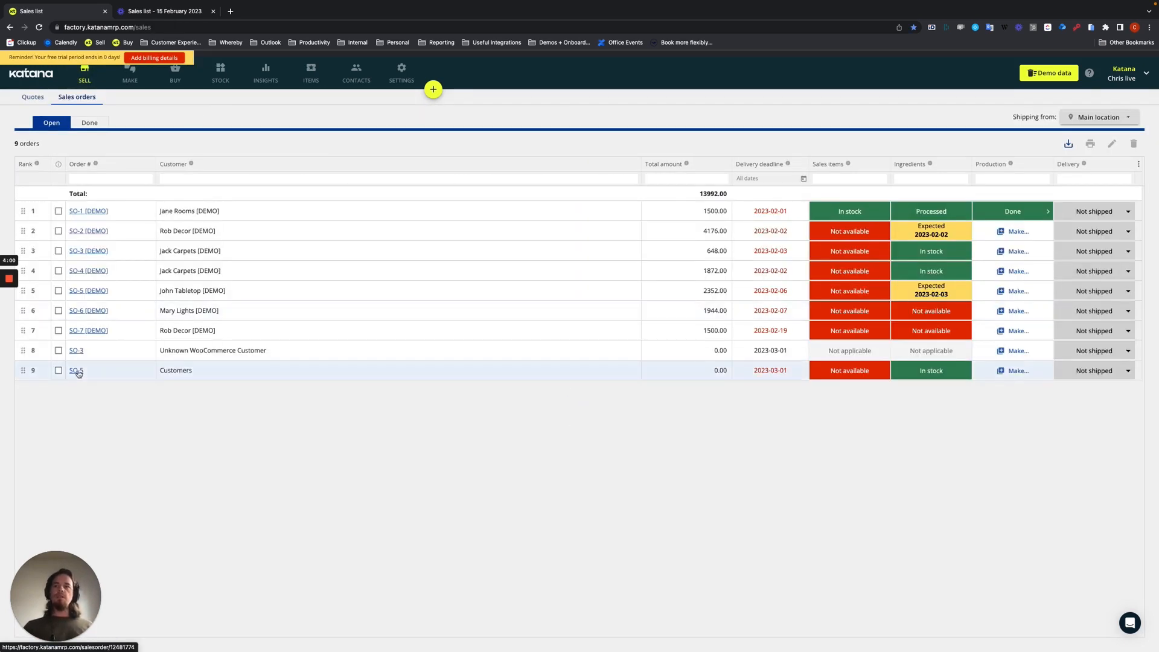
click(1018, 370)
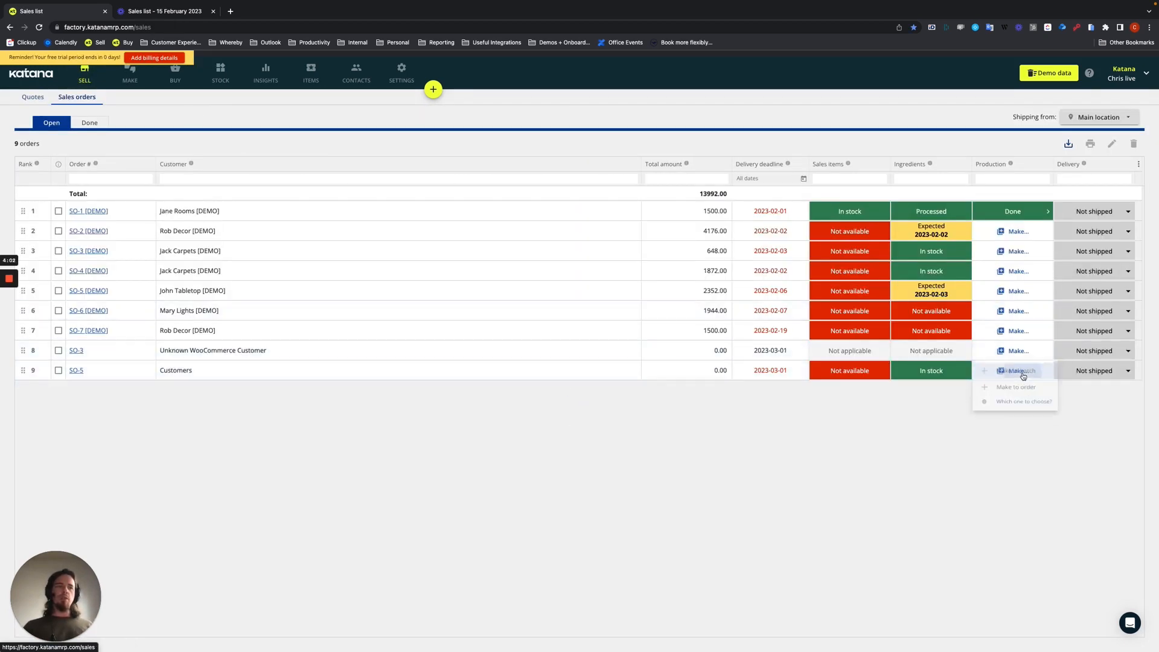
click(1018, 370)
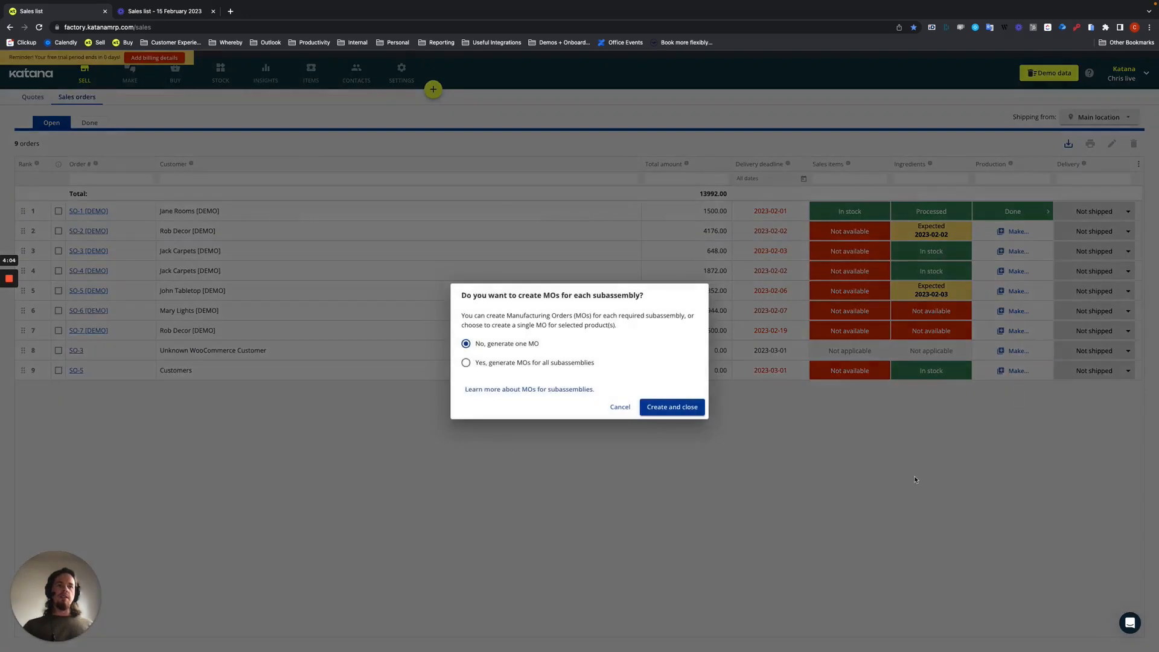
click(465, 362)
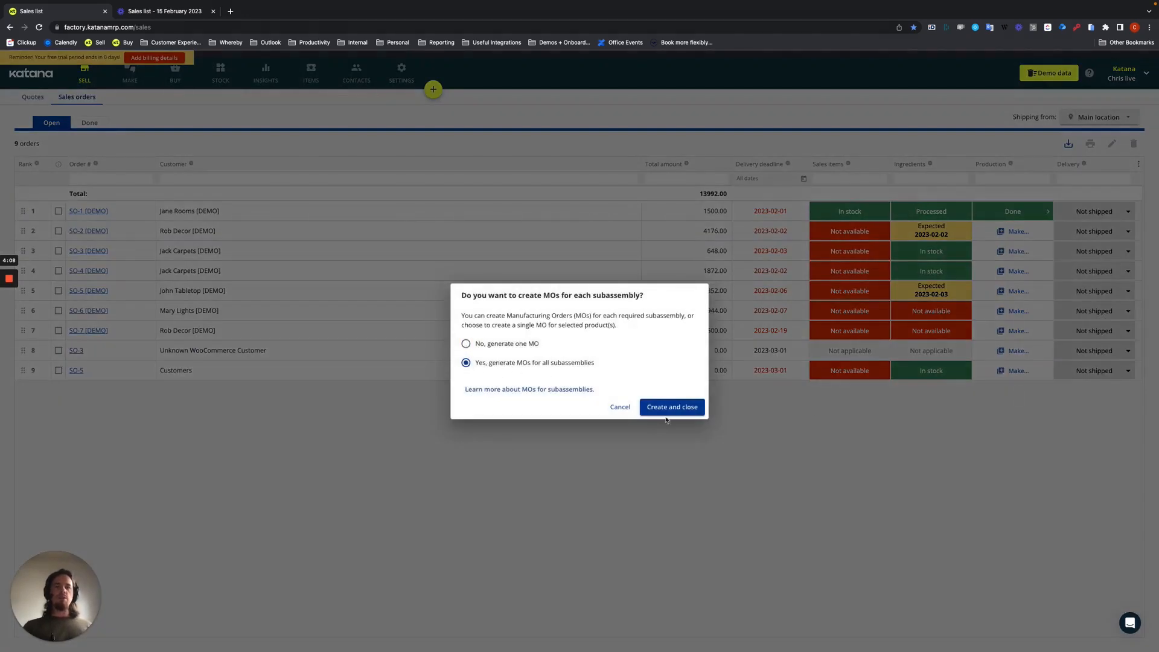
click(670, 406)
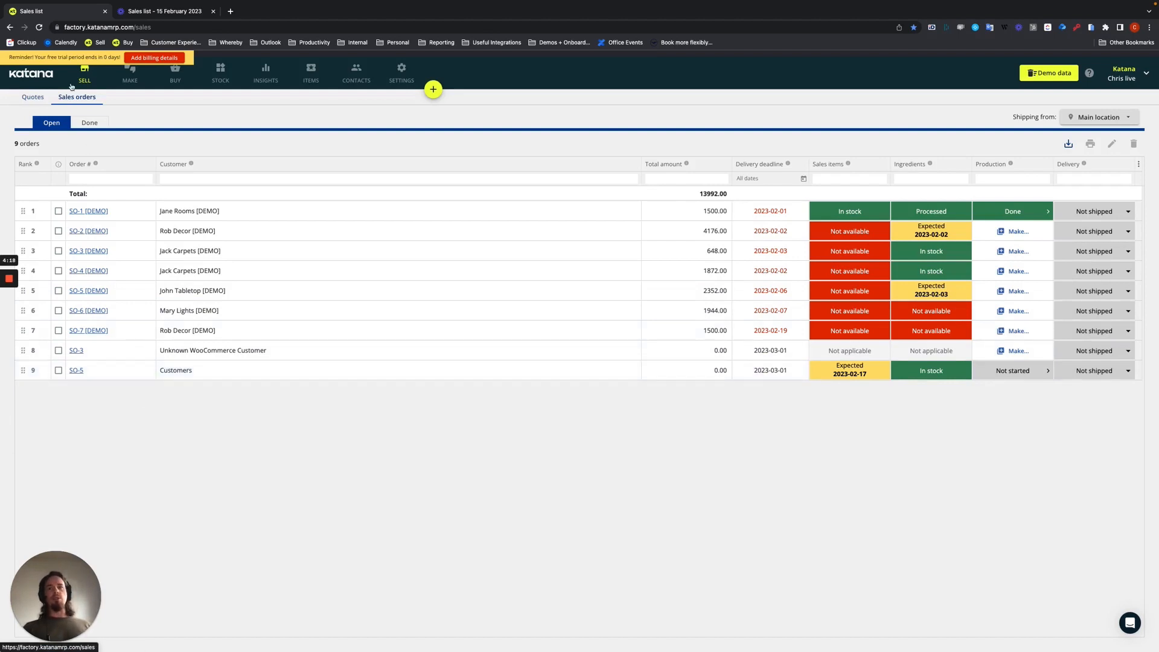
Review the Make schedule, now listing ten orders including the new SO-5 MOs.
click(129, 72)
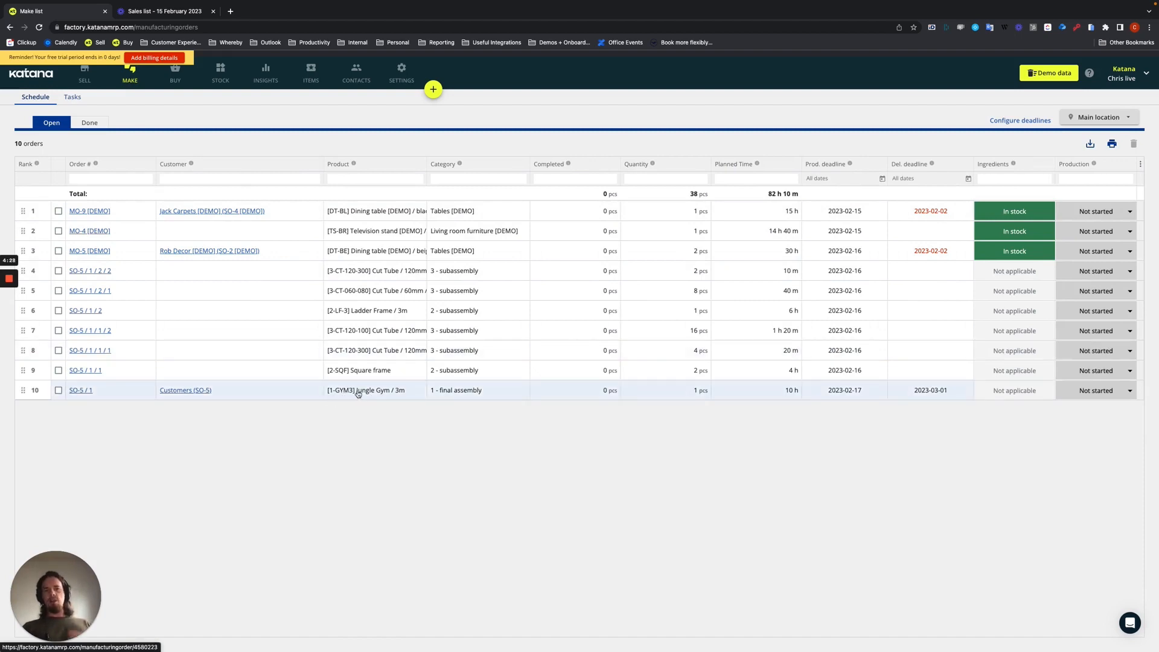
mouse_move(379, 406)
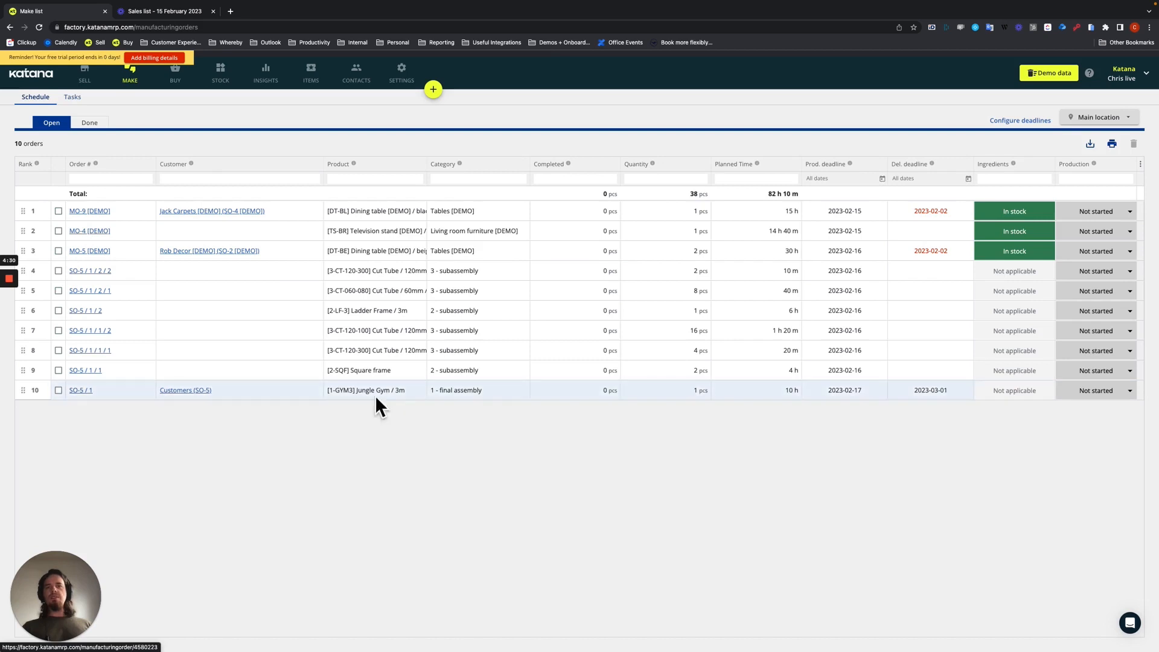
mouse_move(364, 391)
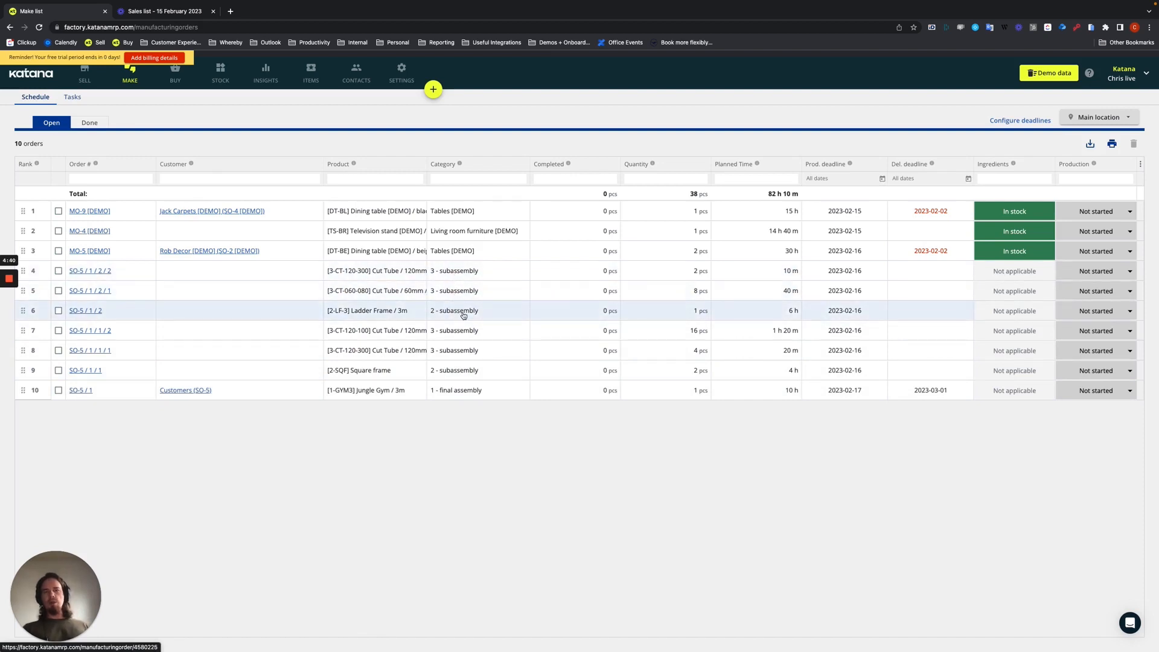
mouse_move(458, 358)
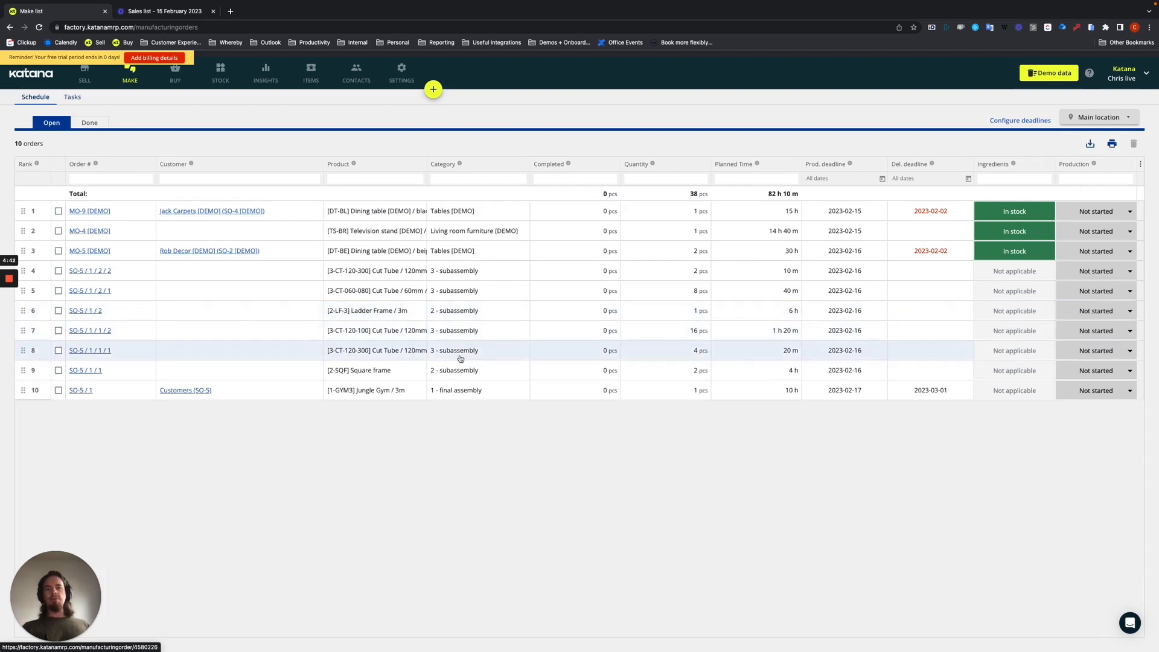
mouse_move(432, 370)
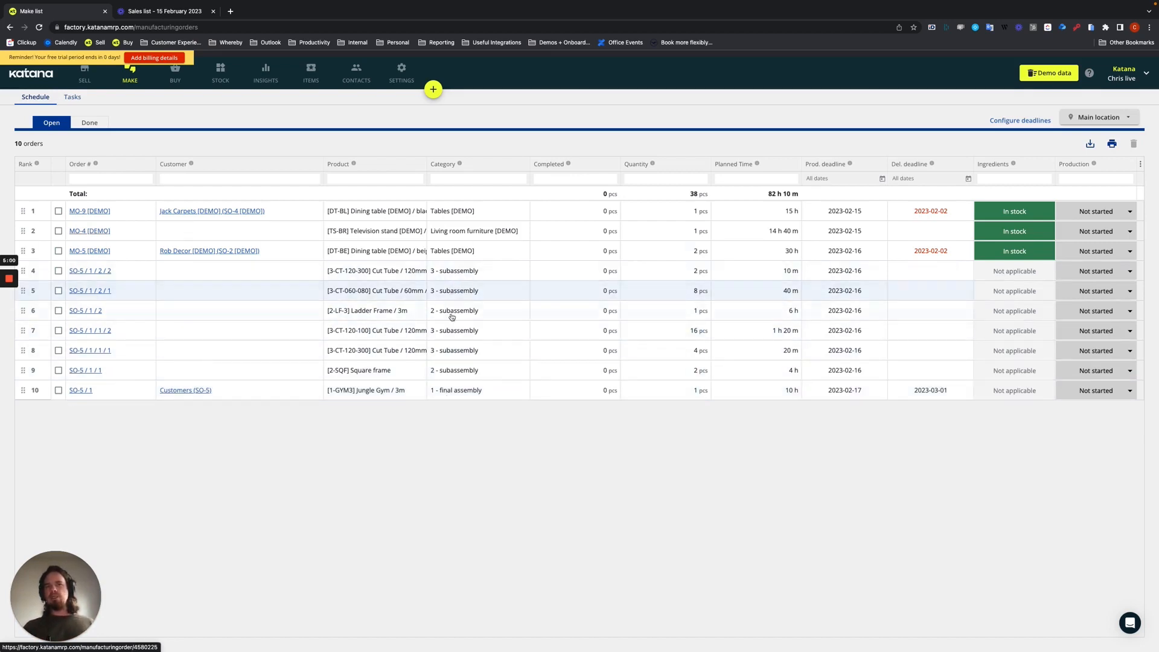
mouse_move(434, 353)
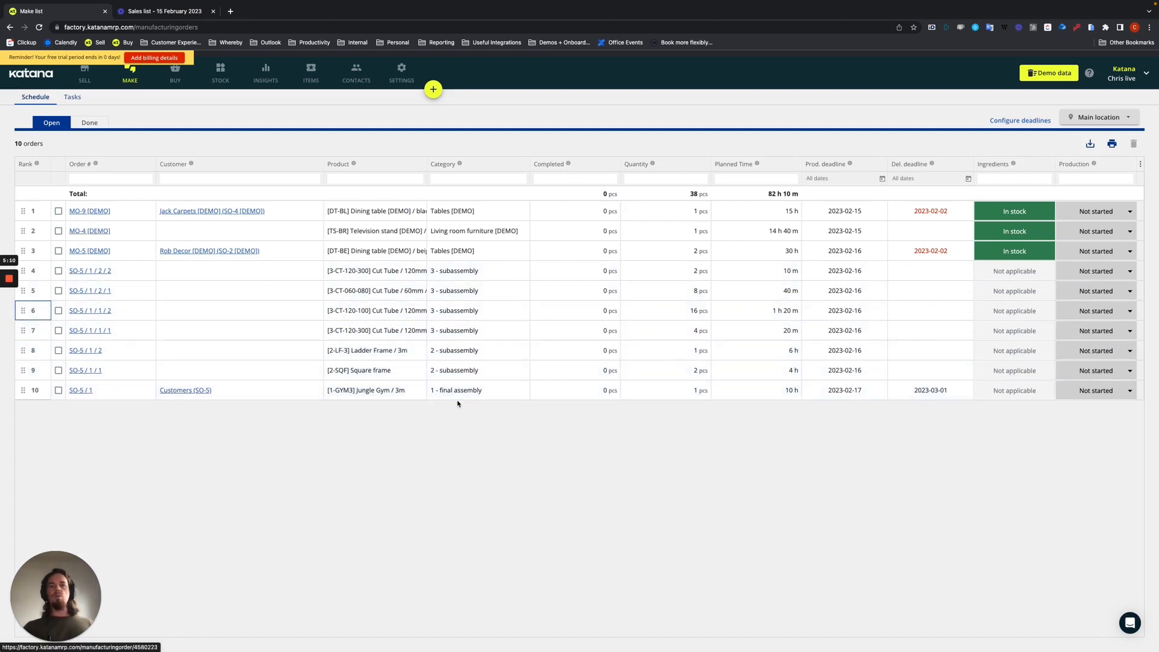
mouse_move(447, 470)
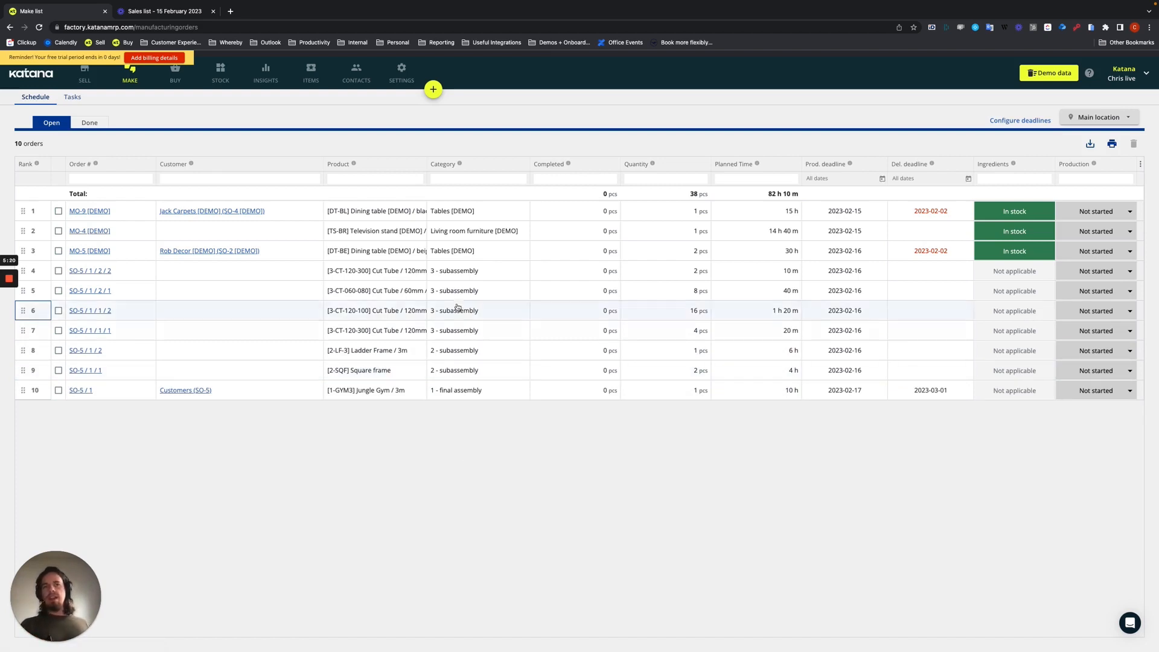
mouse_move(454, 349)
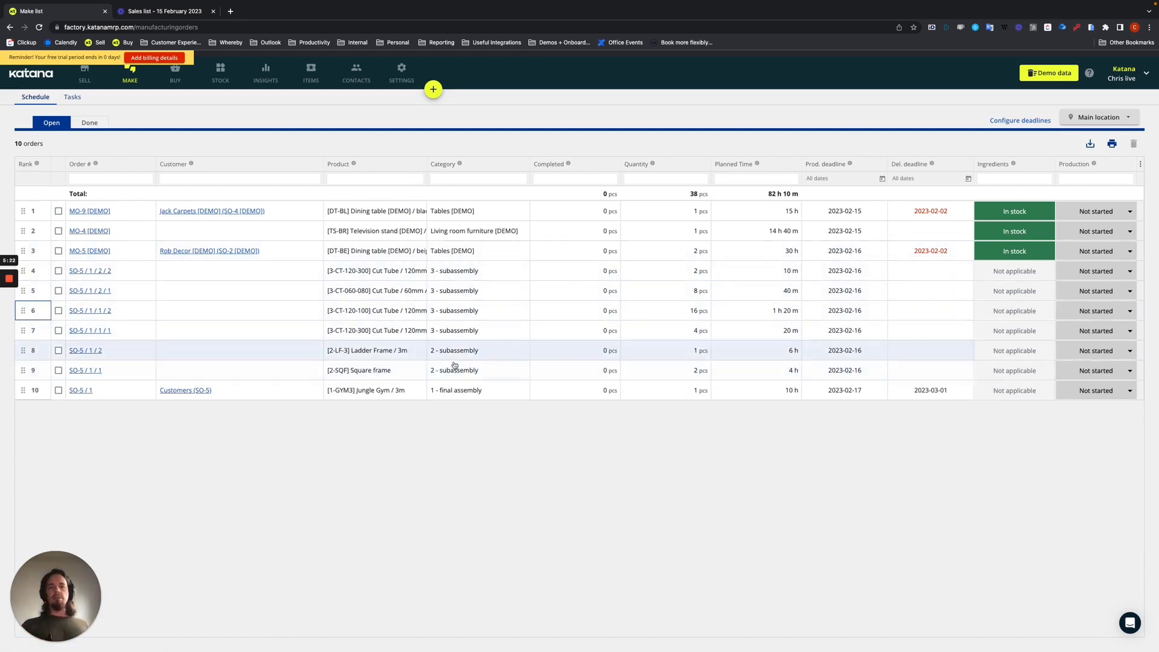
mouse_move(467, 394)
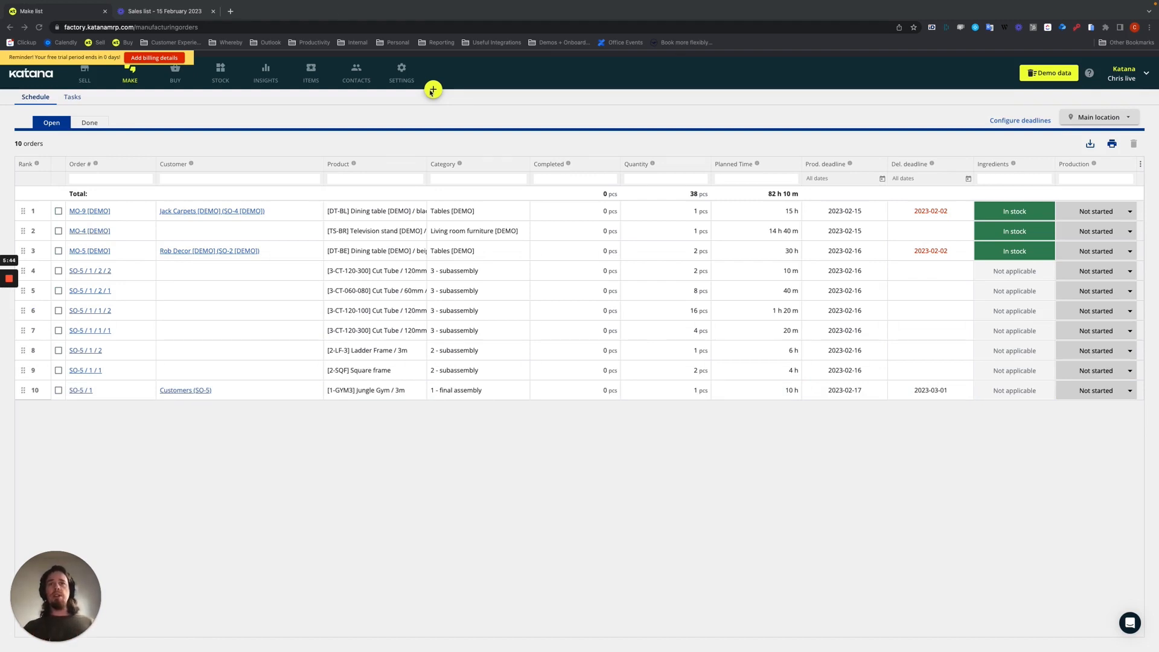
Create MO-3 for Jungle Gym / 6m with subassembly MOs, then close it.
click(432, 89)
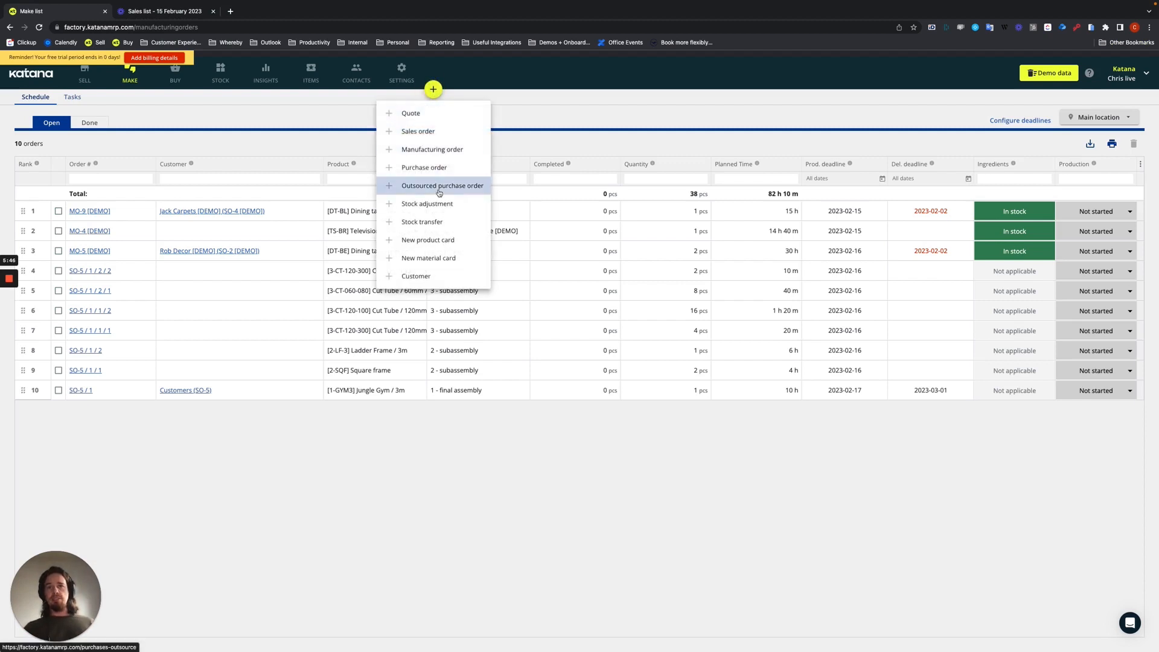
click(442, 185)
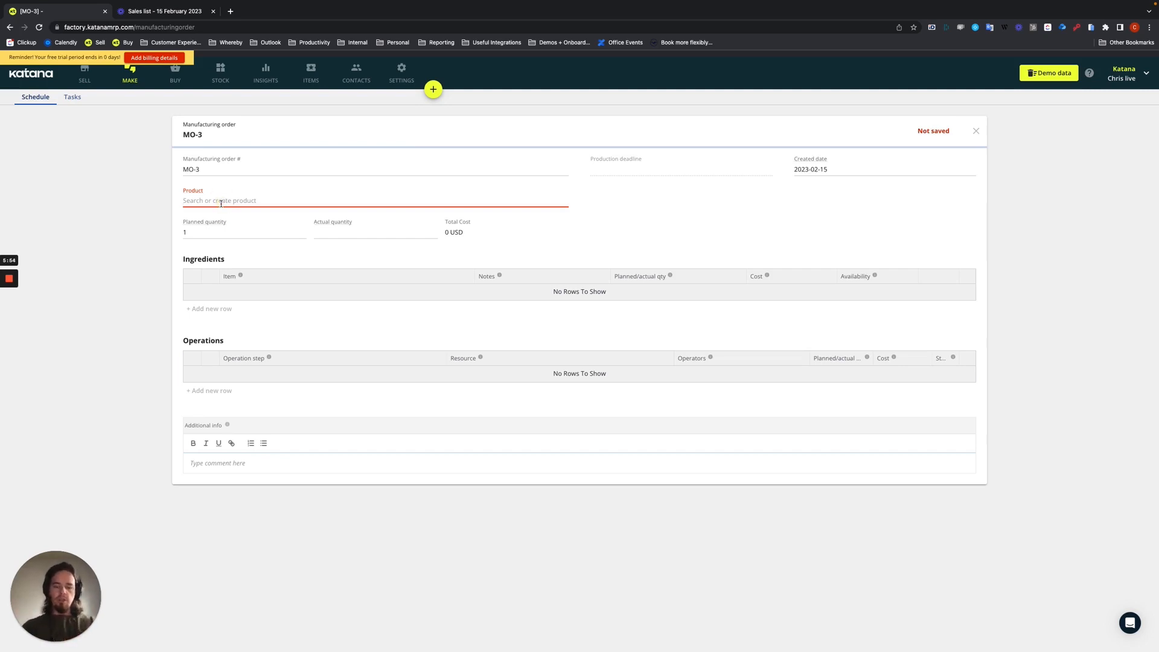
text(gym)
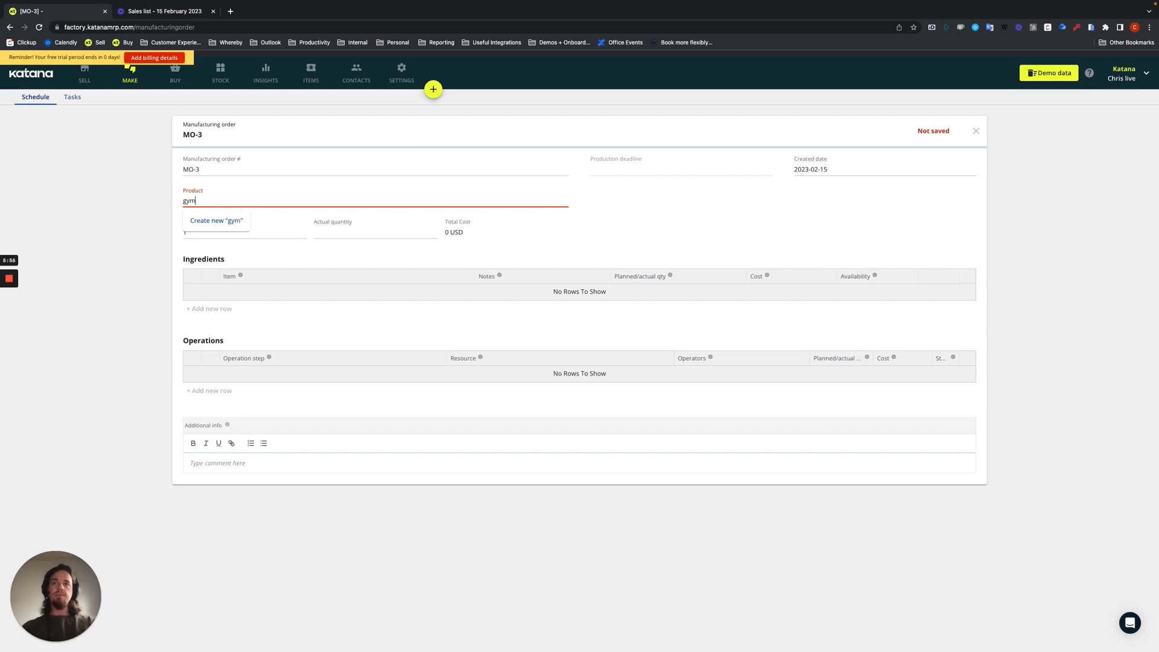
click(221, 222)
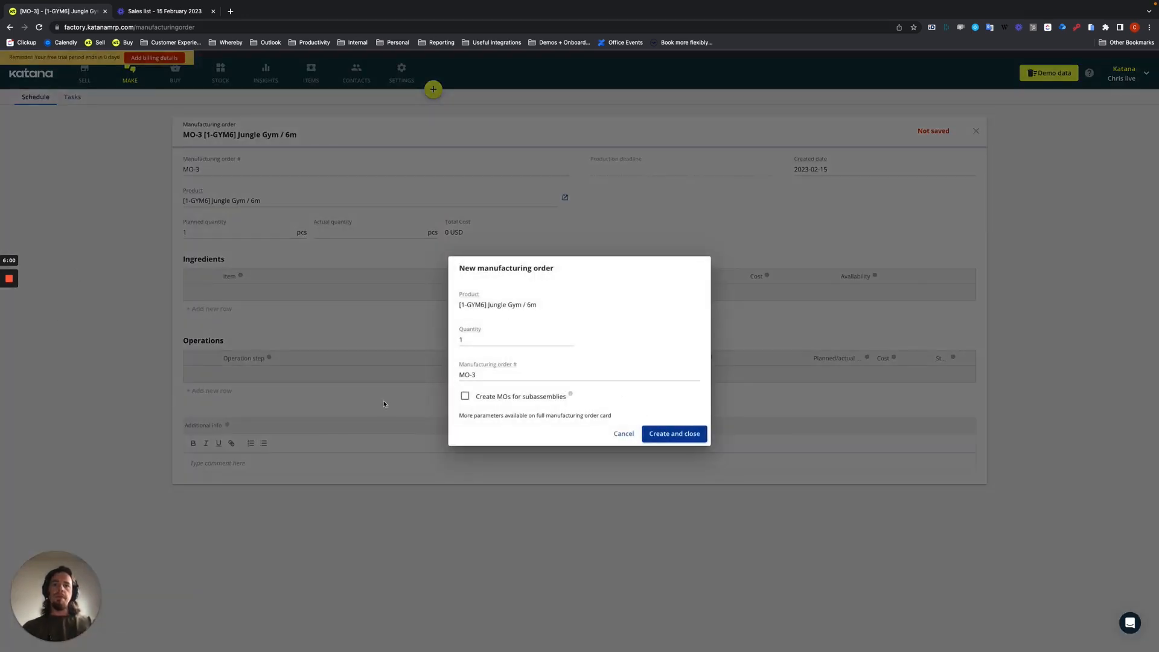
click(465, 395)
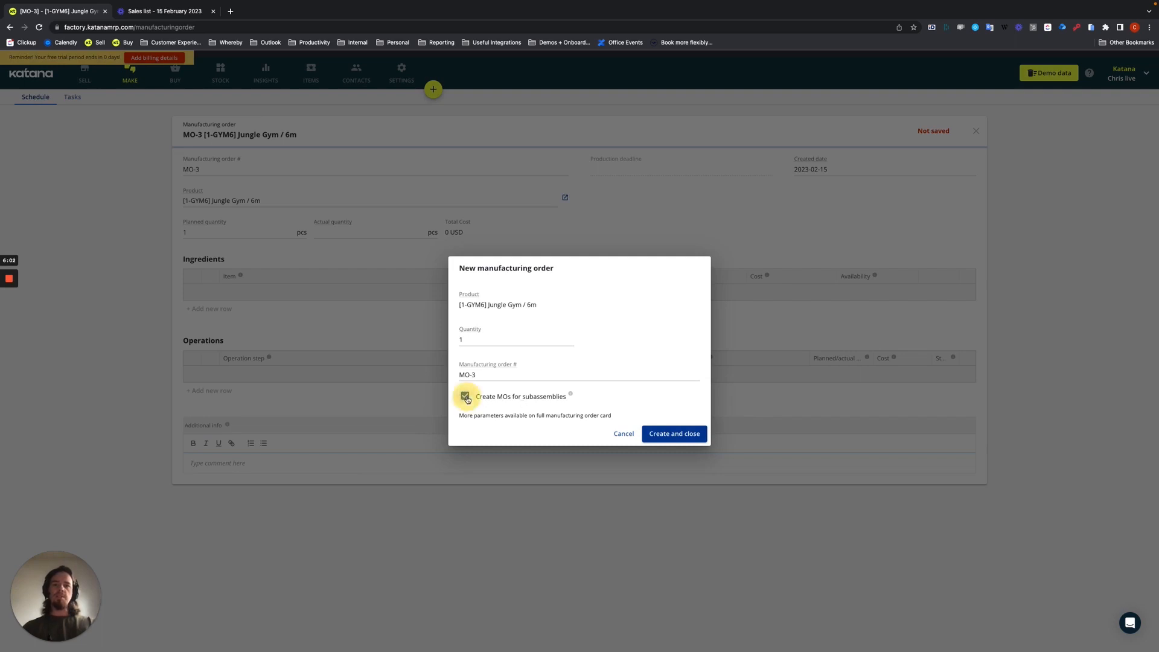
click(671, 433)
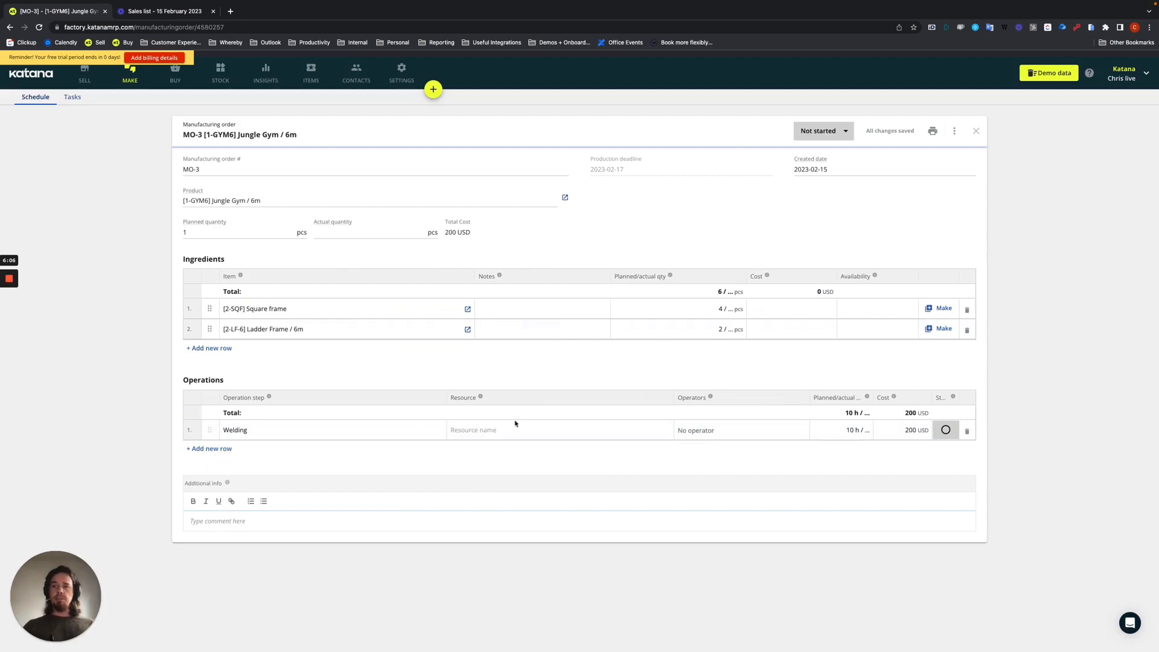
click(975, 131)
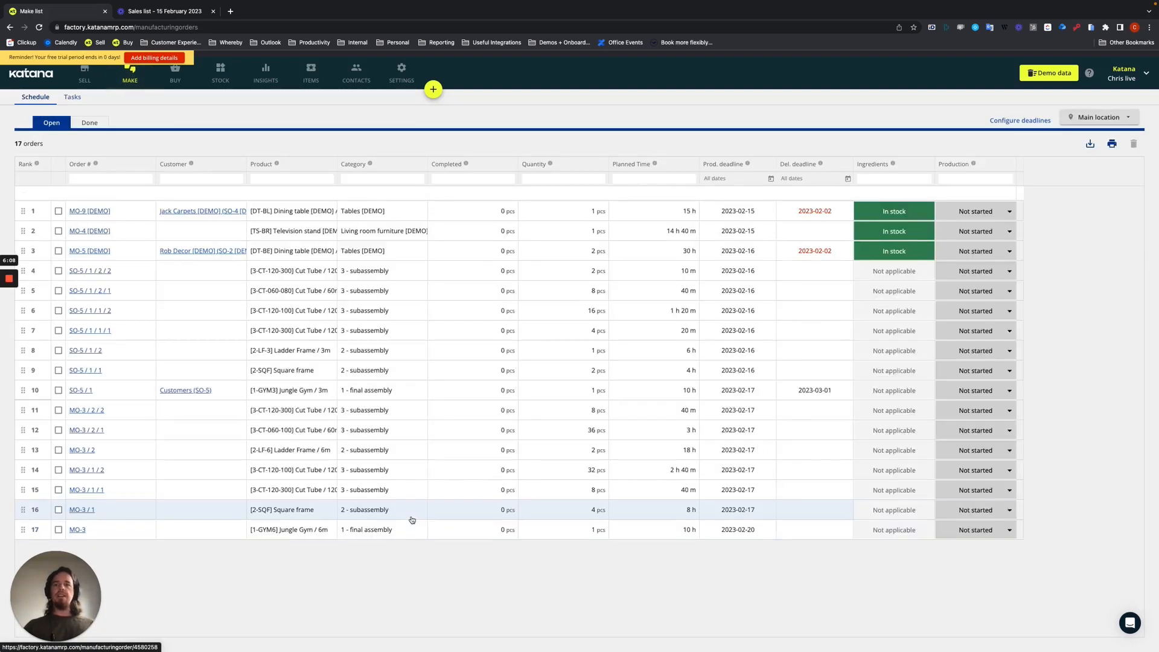